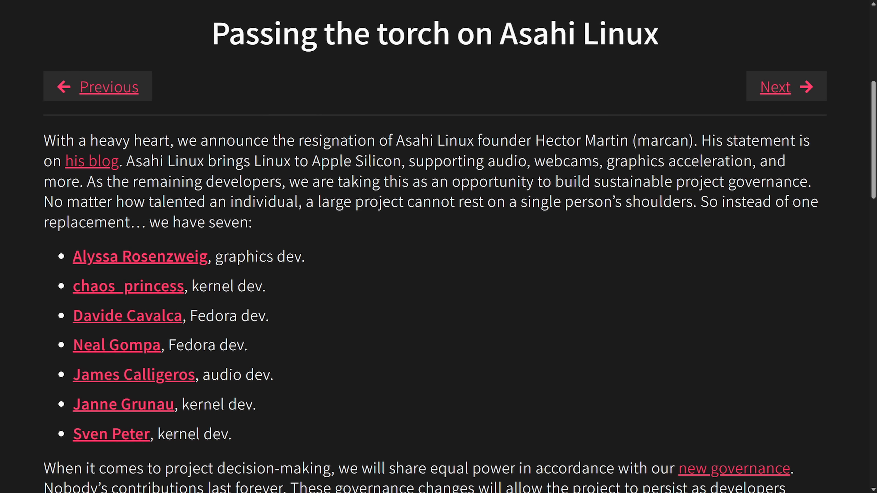
pyautogui.moveTo(417, 227)
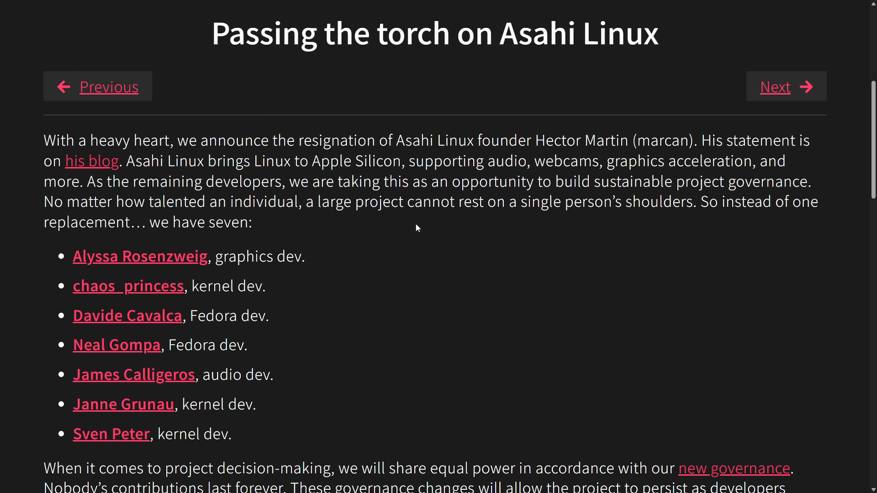
pyautogui.moveTo(416, 228)
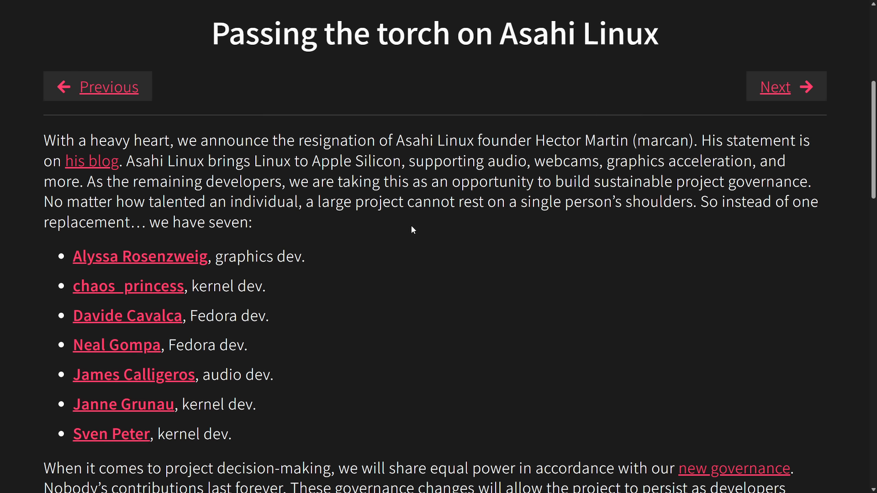
pyautogui.moveTo(476, 140)
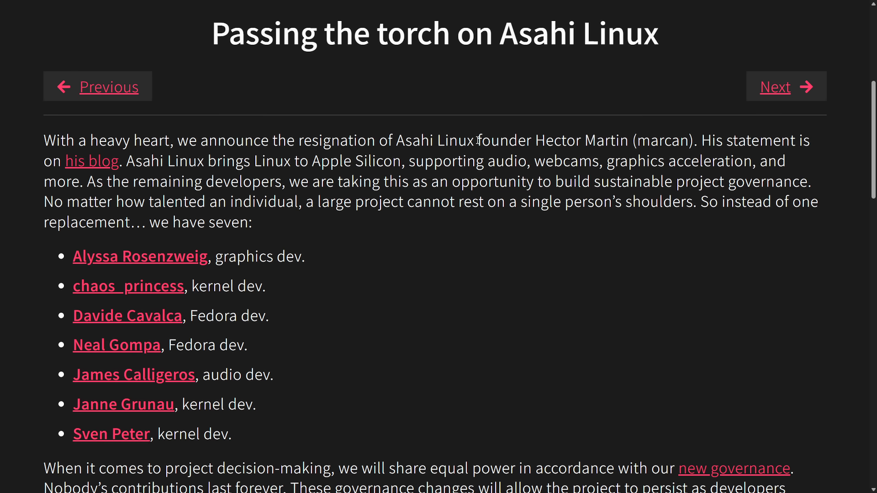
pyautogui.moveTo(616, 236)
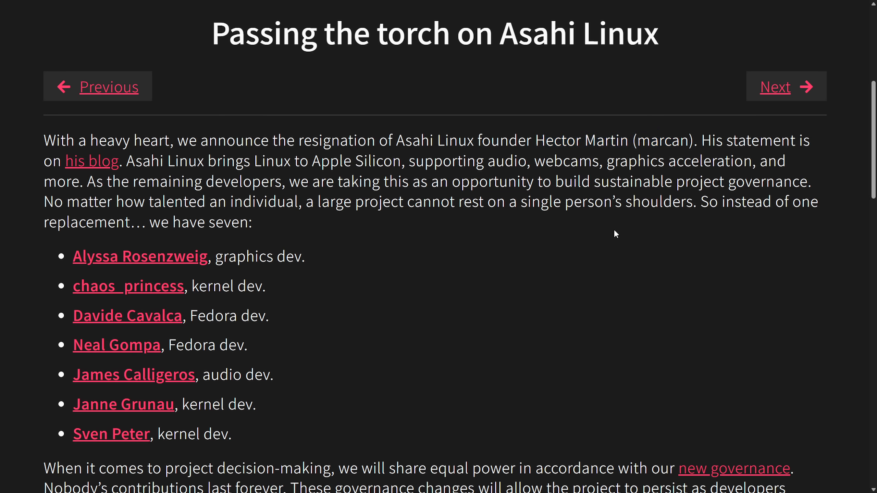
pyautogui.moveTo(344, 235)
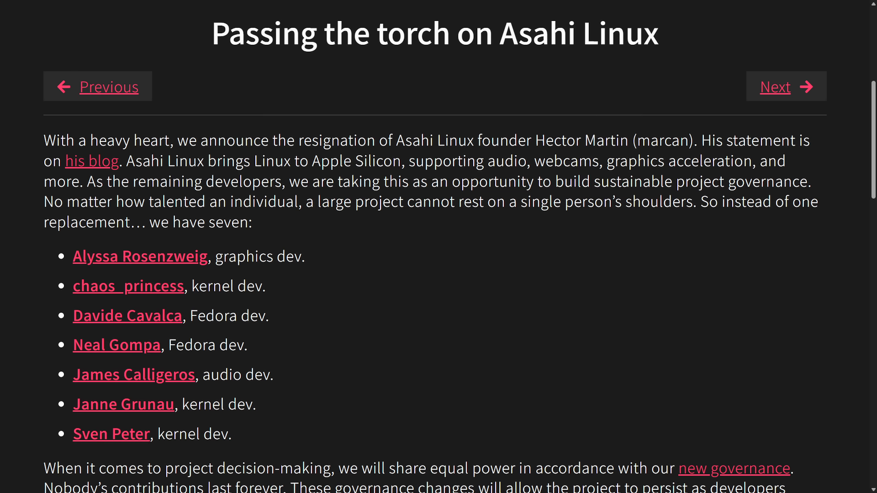
pyautogui.moveTo(688, 196)
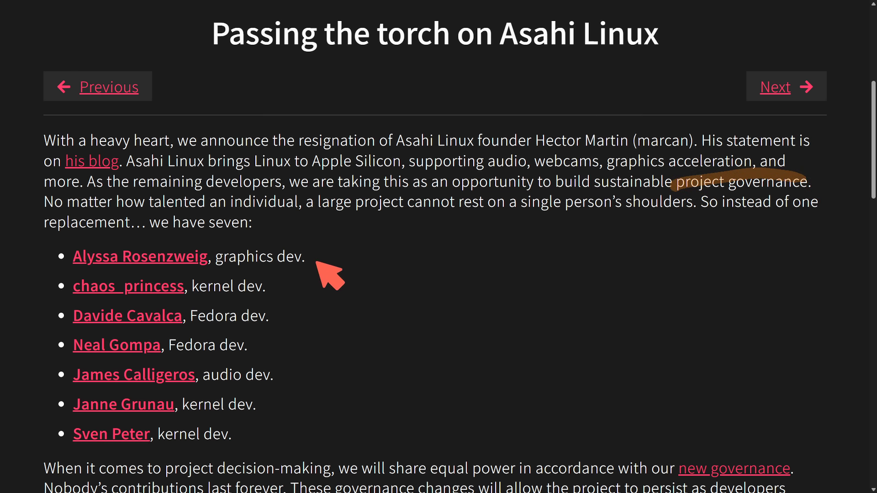
# Underline 'project governance' in the first paragraph of the Asahi Linux resignation announcement
pyautogui.click(111, 433)
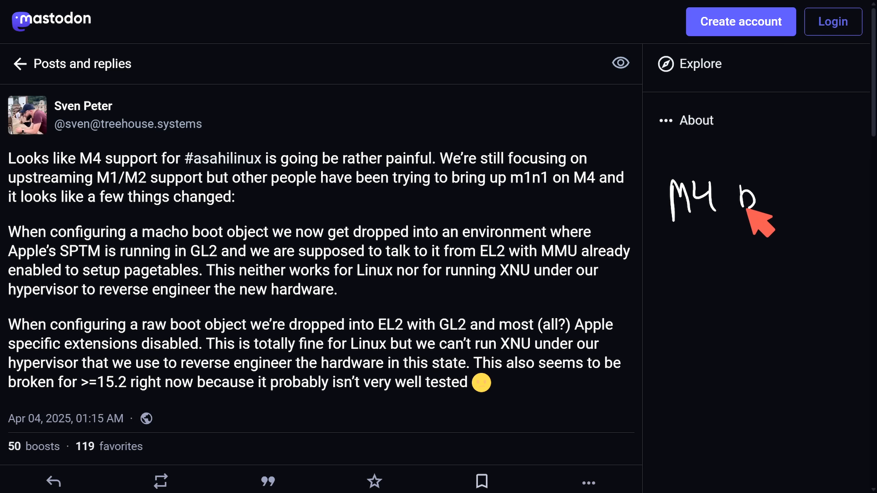
pyautogui.moveTo(777, 267)
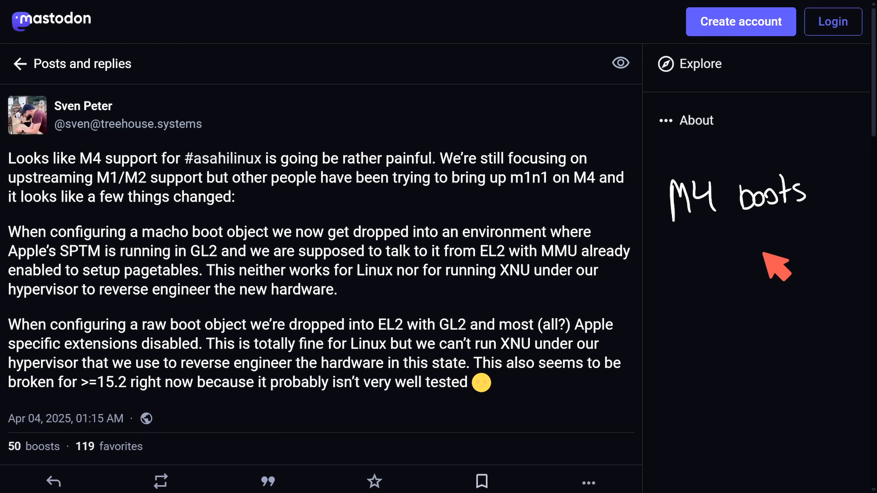
pyautogui.moveTo(744, 269)
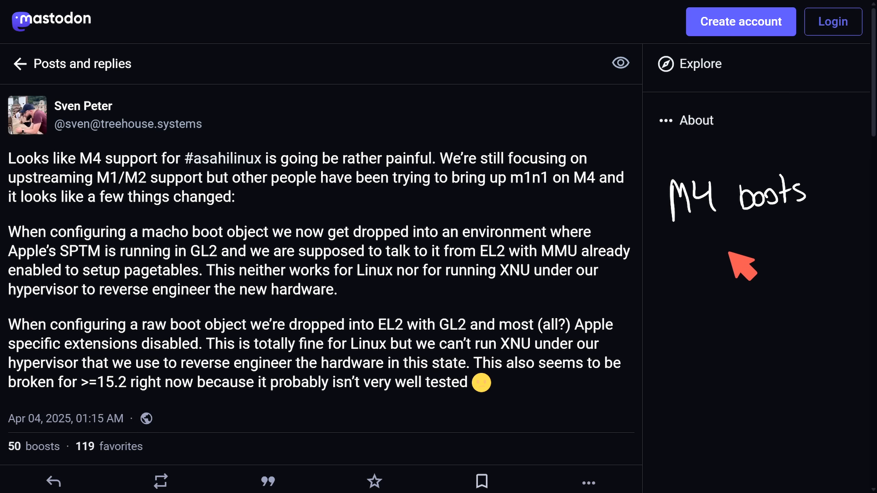
pyautogui.moveTo(742, 263)
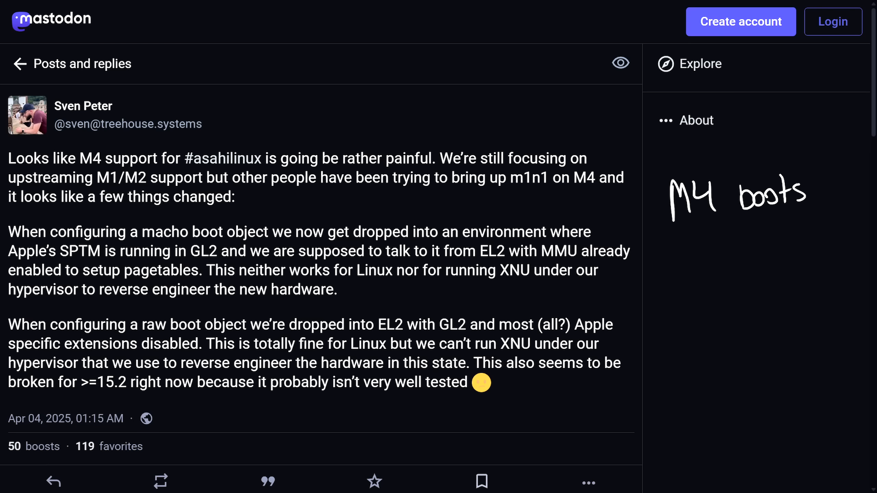
pyautogui.moveTo(386, 140)
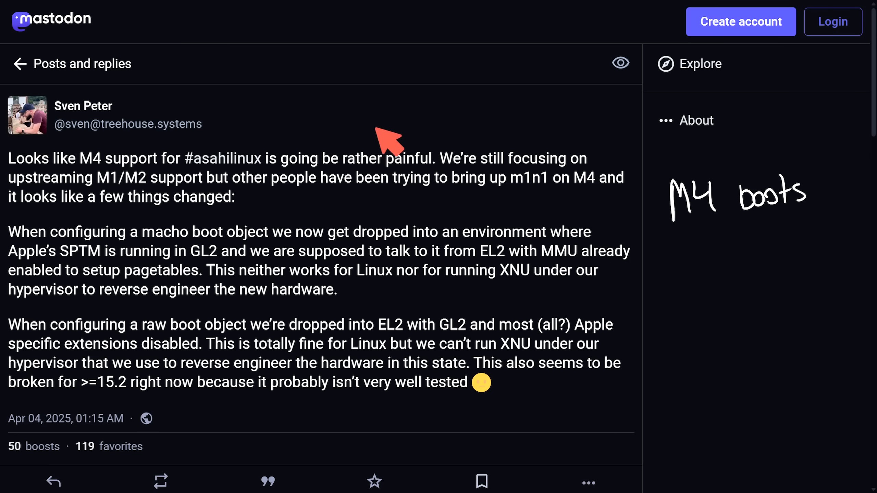
pyautogui.moveTo(142, 179)
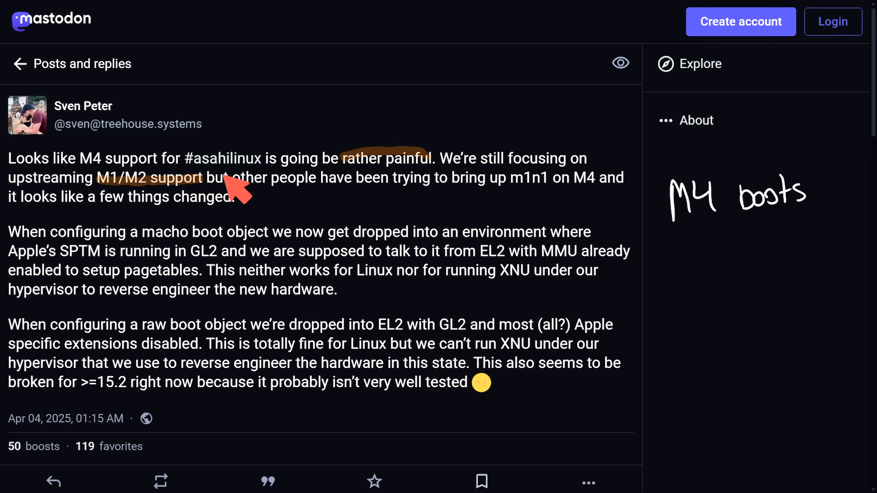
pyautogui.moveTo(448, 191)
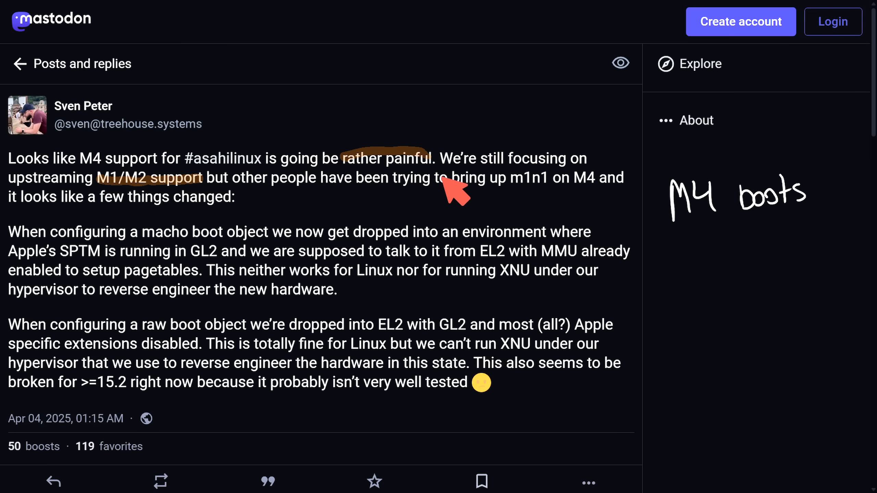
pyautogui.moveTo(526, 194)
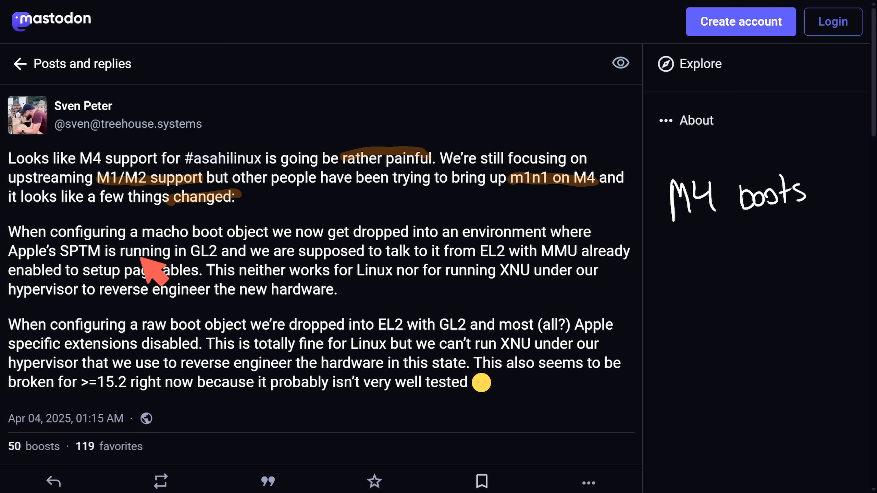
pyautogui.moveTo(258, 254)
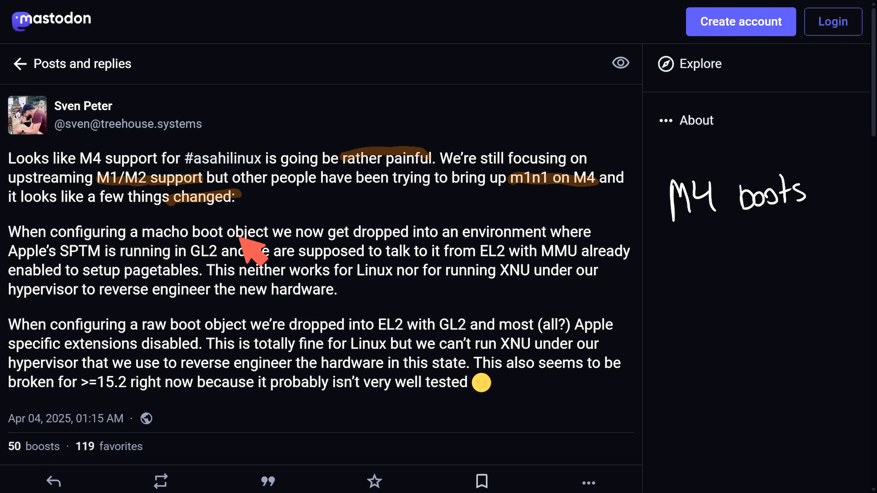
pyautogui.moveTo(520, 251)
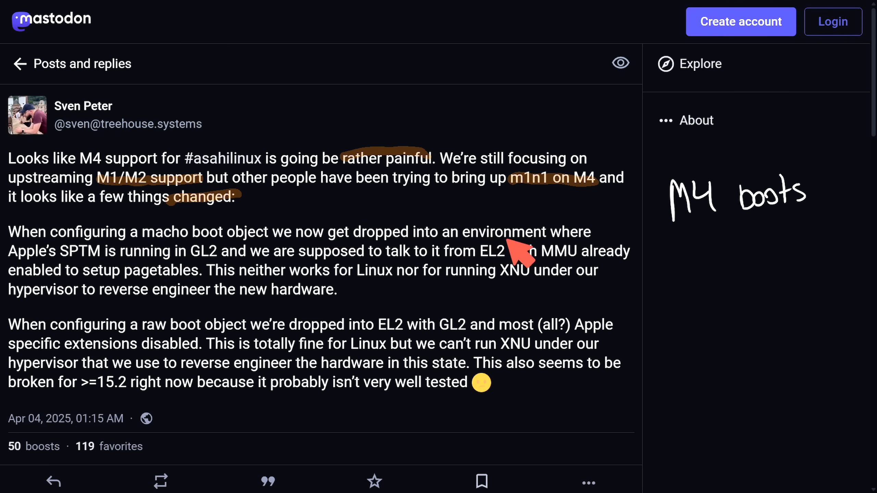
pyautogui.moveTo(148, 277)
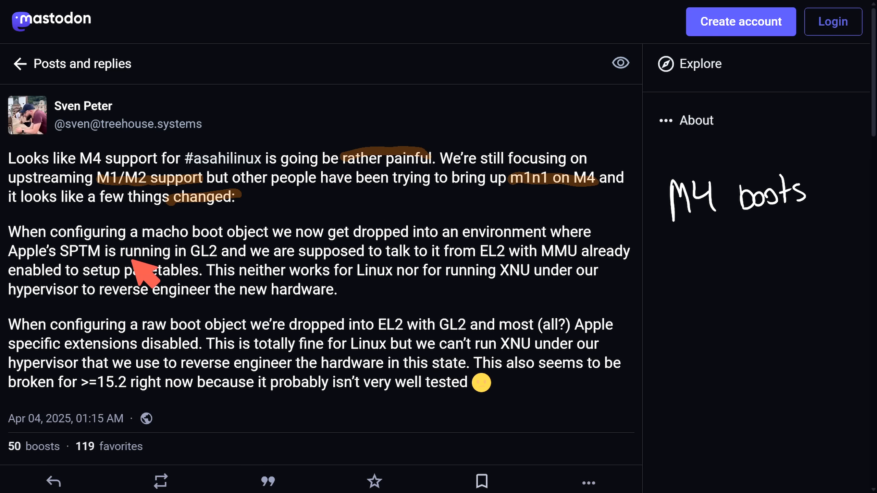
pyautogui.moveTo(296, 274)
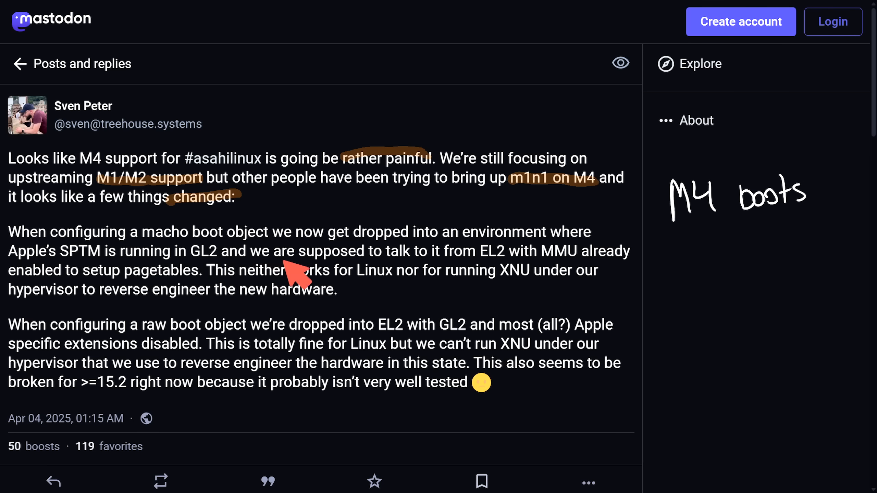
pyautogui.moveTo(568, 274)
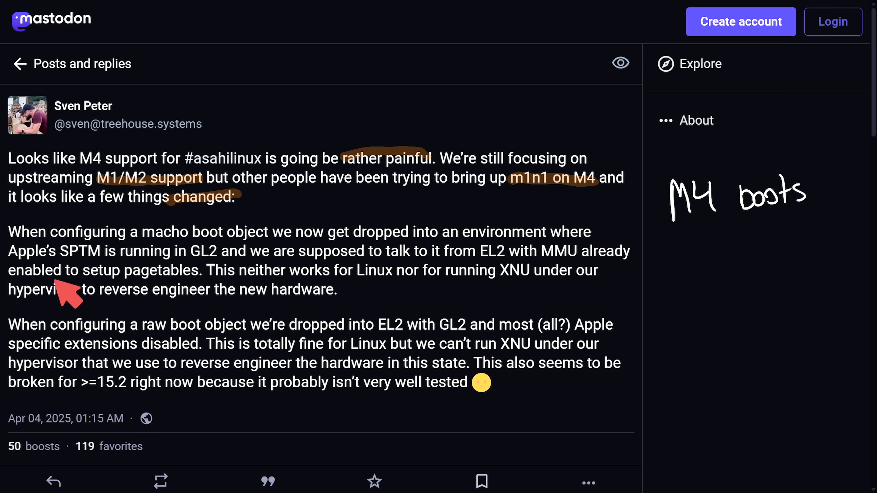
pyautogui.moveTo(241, 302)
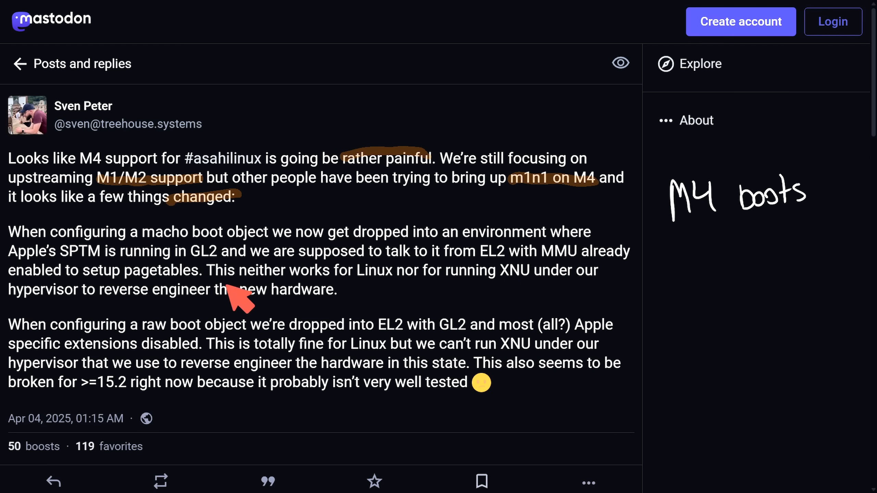
pyautogui.moveTo(508, 294)
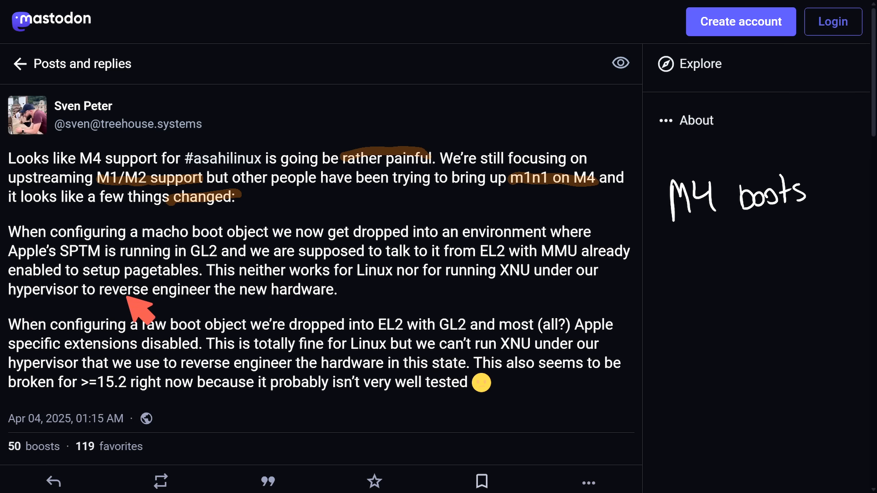
pyautogui.moveTo(408, 291)
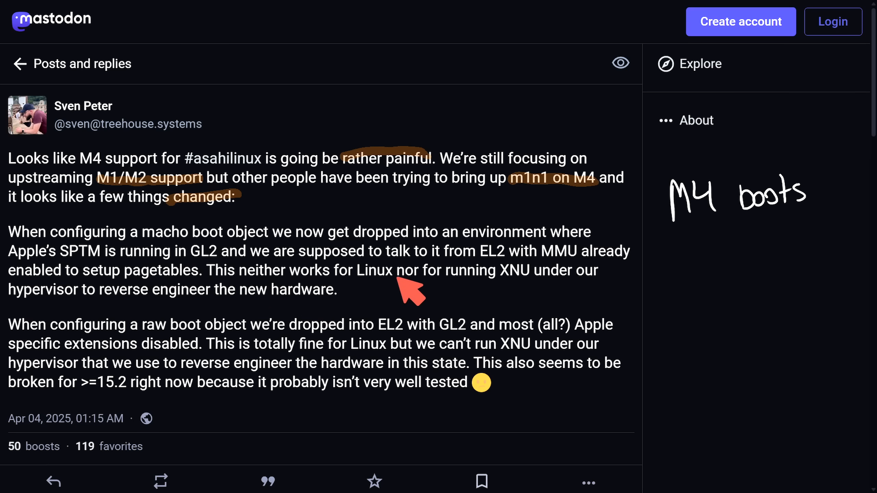
pyautogui.moveTo(721, 331)
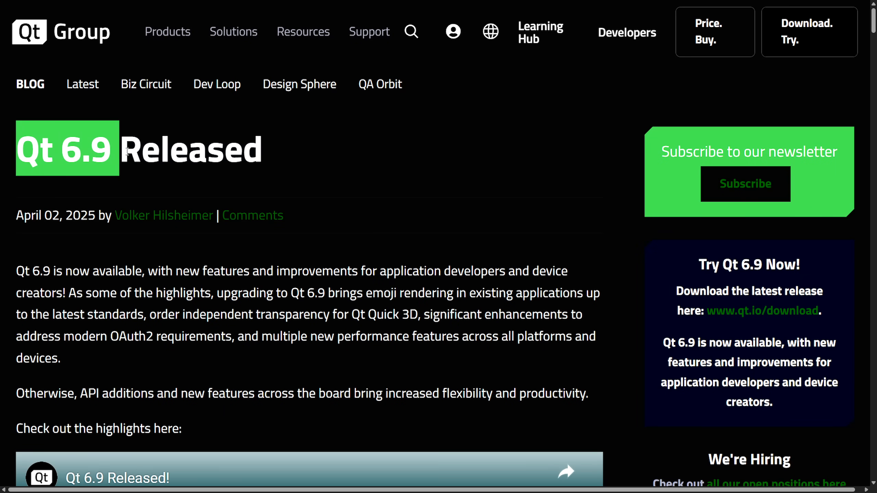
# Scroll the Qt 6.9 release post until the 'Upgrade to Qt 6.9' and 'Still on Qt 5?' headings are visible
pyautogui.scroll(-3)
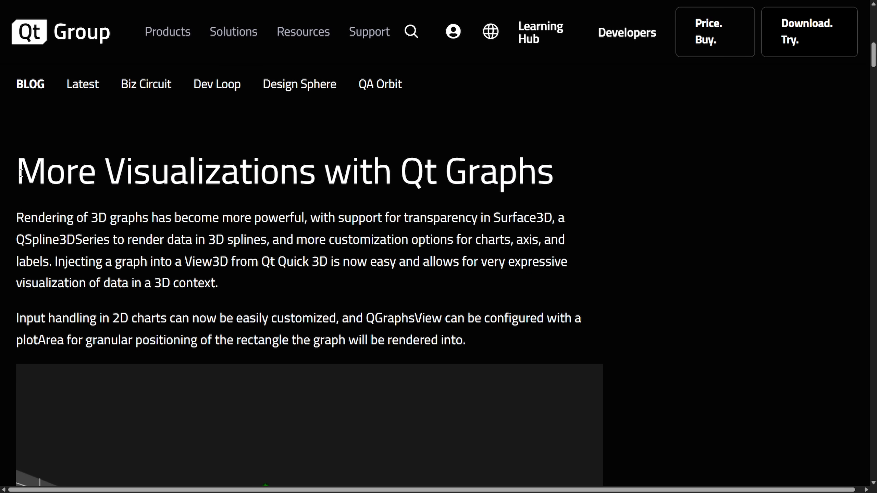
pyautogui.scroll(-3)
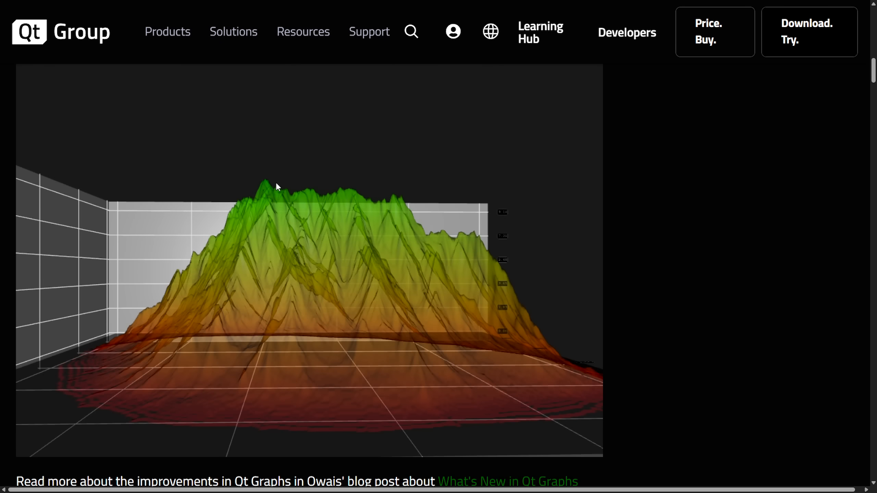
pyautogui.moveTo(425, 212)
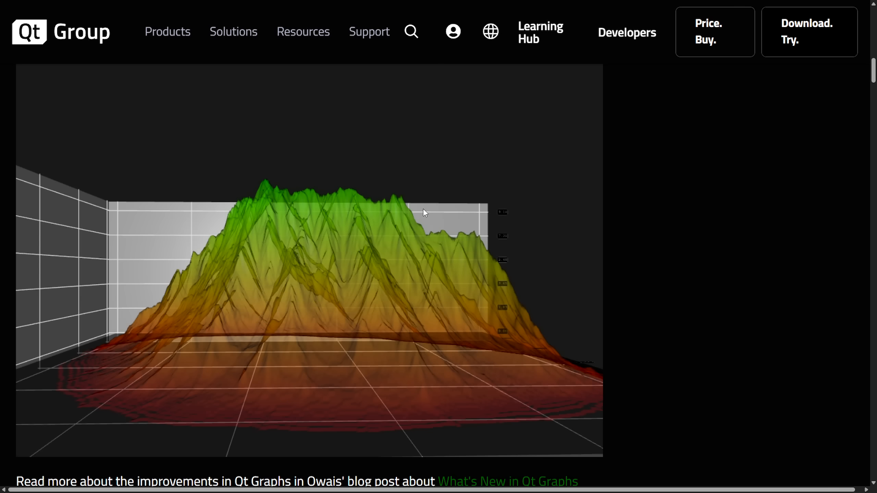
pyautogui.moveTo(437, 231)
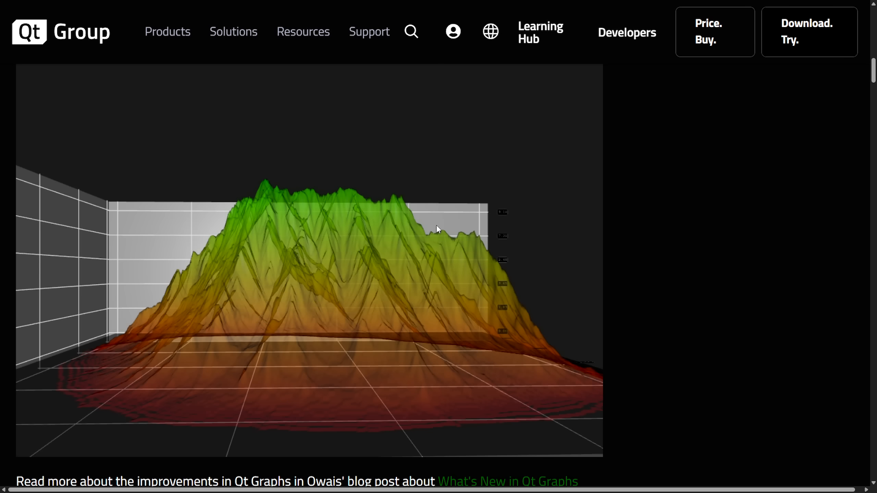
pyautogui.moveTo(652, 301)
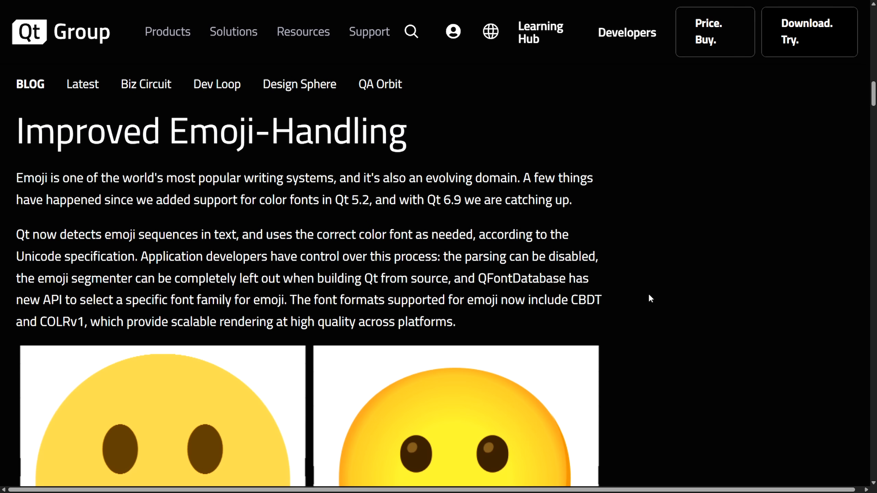
pyautogui.scroll(-3)
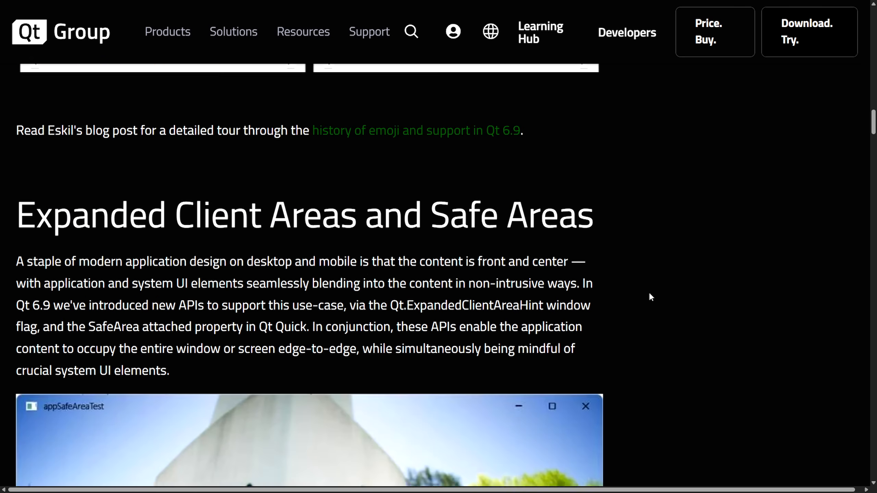
pyautogui.scroll(3)
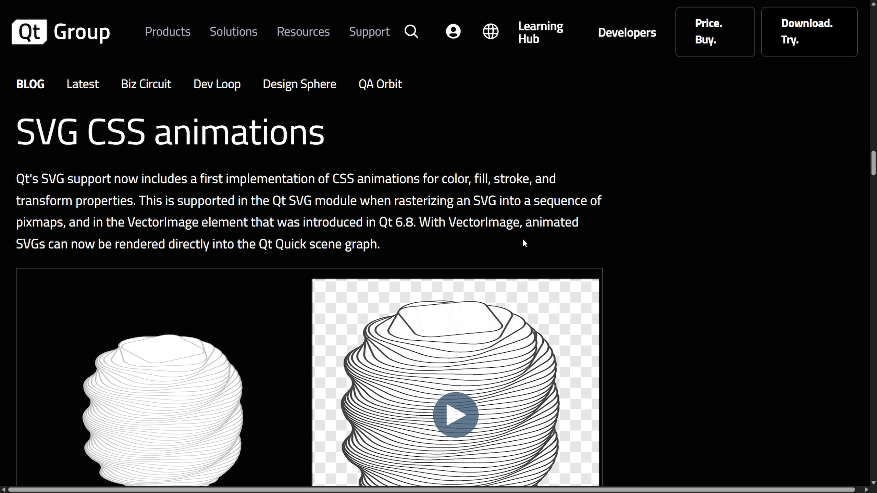
pyautogui.moveTo(696, 240)
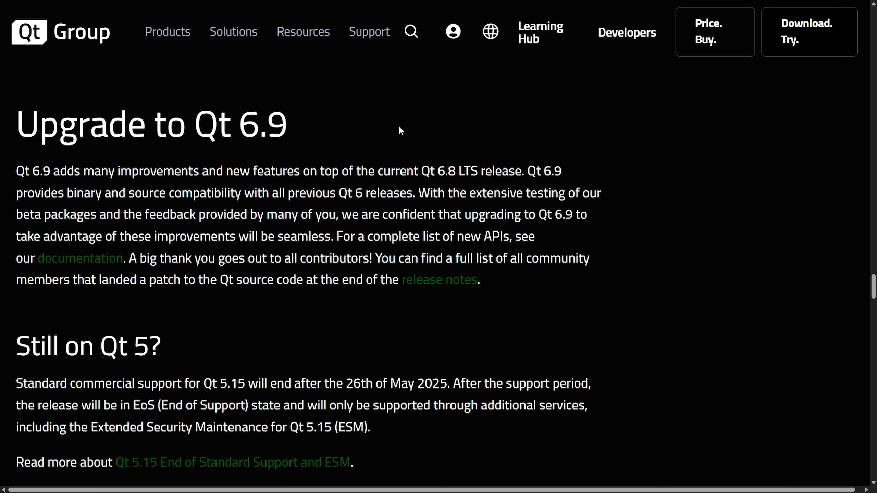
# Highlight in green 'commercial support for Qt 5.15 will end after the 26th of May 2025'
pyautogui.doubleClick(147, 345)
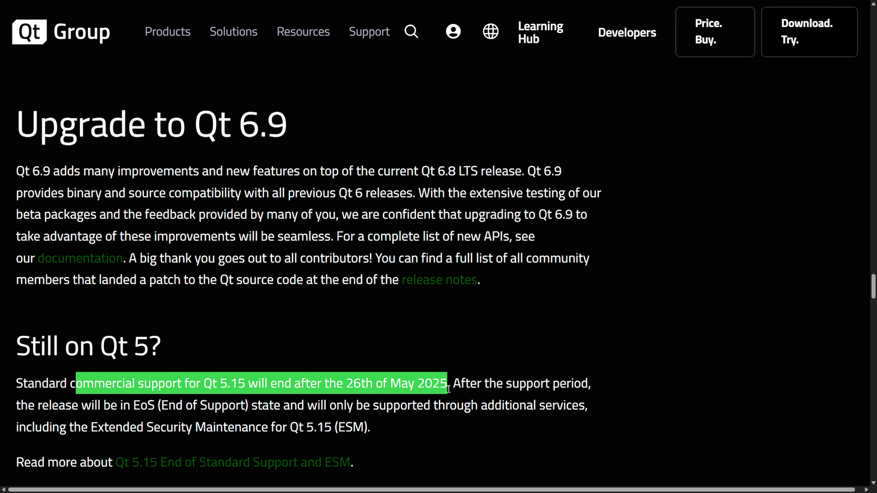
pyautogui.click(644, 411)
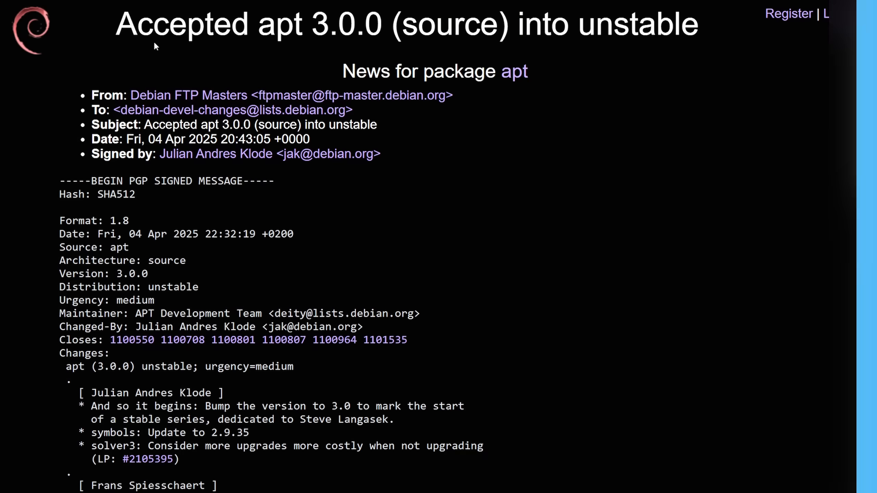
pyautogui.moveTo(651, 139)
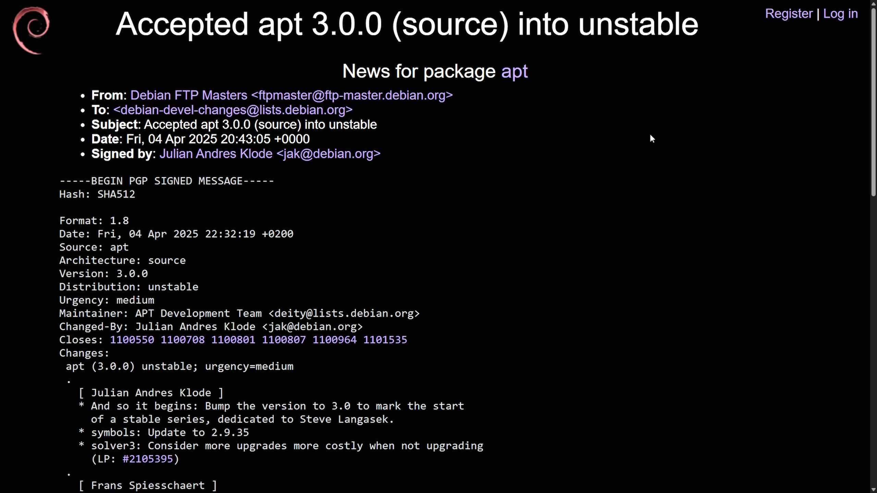
pyautogui.moveTo(635, 144)
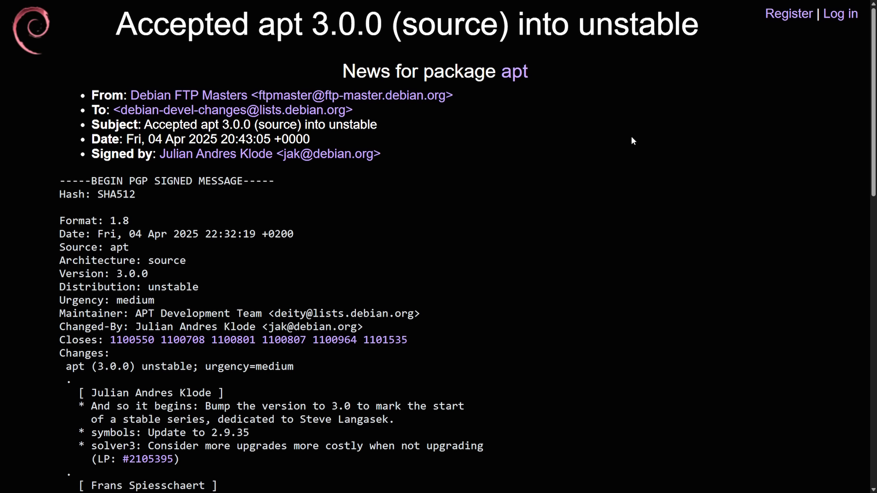
# Scroll the Debian package tracker news entry 'Accepted apt 3.0.0 (source) into unstable'
pyautogui.scroll(-3)
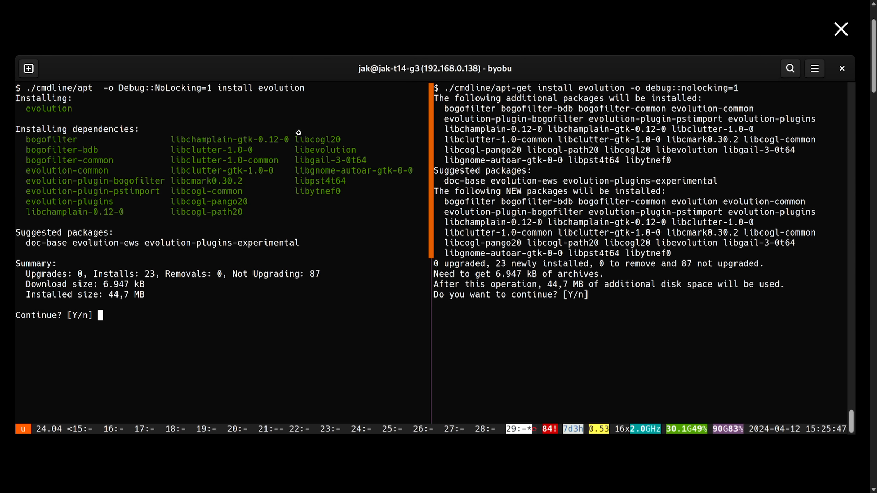
pyautogui.moveTo(265, 37)
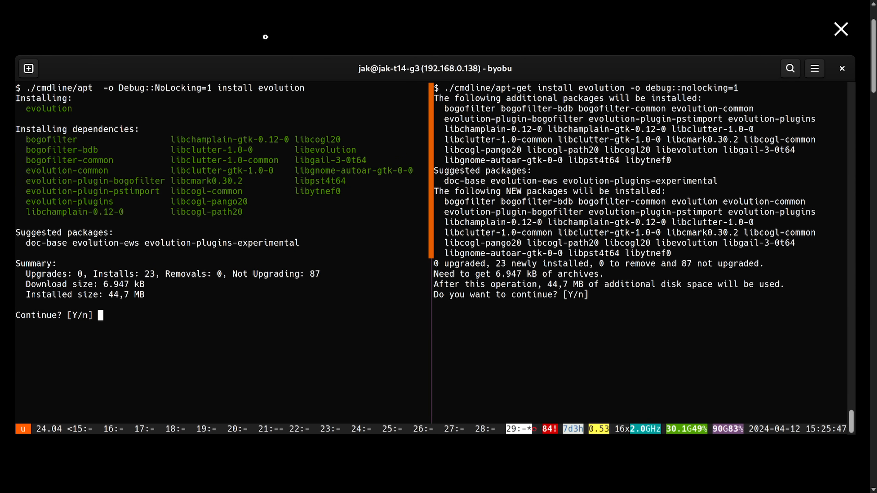
pyautogui.moveTo(570, 42)
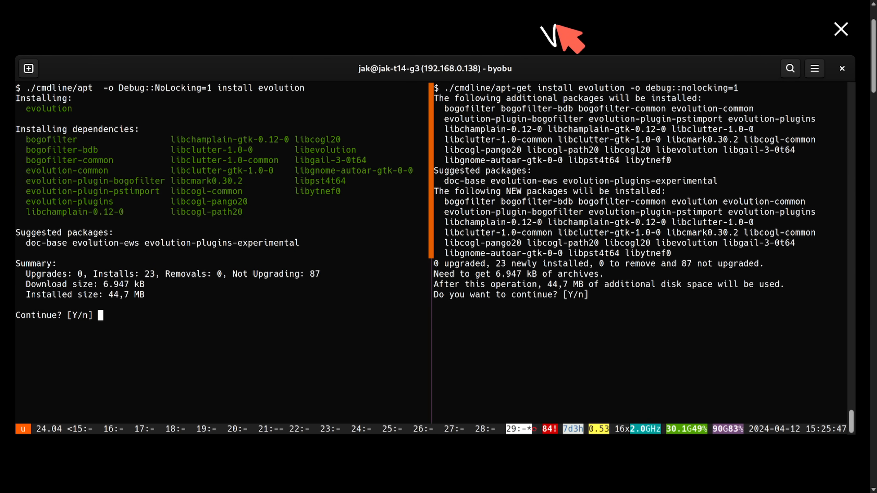
pyautogui.moveTo(521, 163)
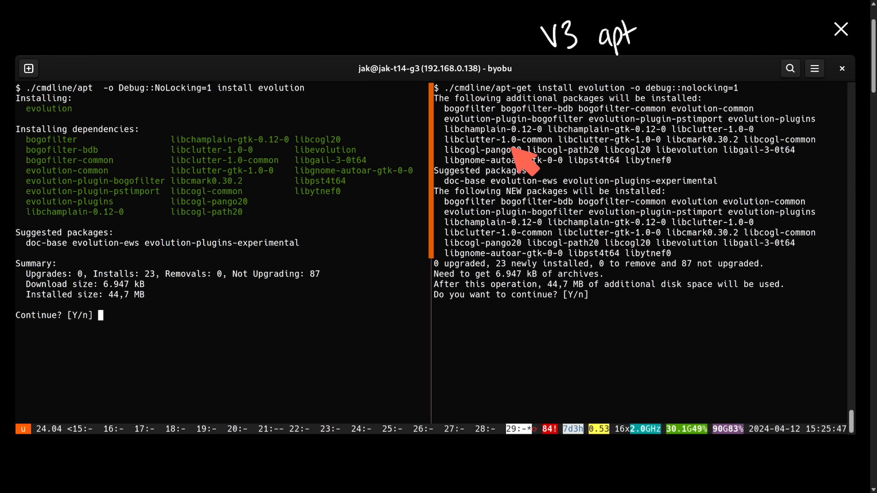
pyautogui.moveTo(397, 165)
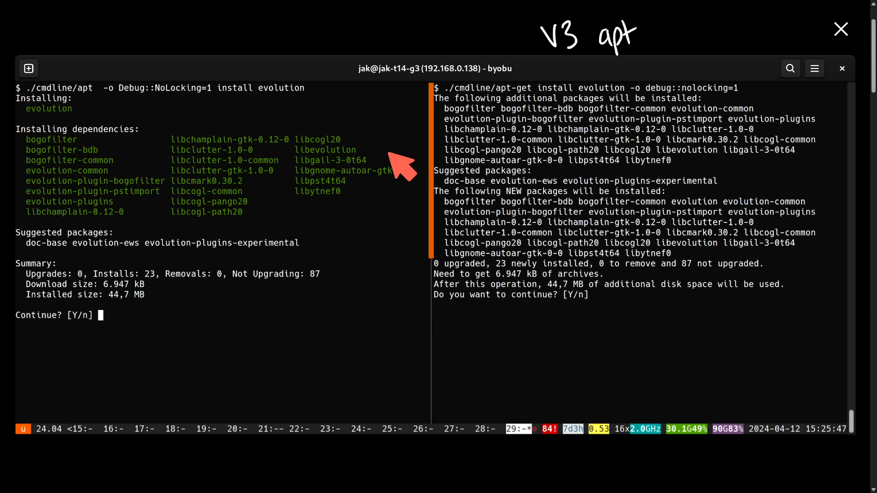
pyautogui.moveTo(323, 114)
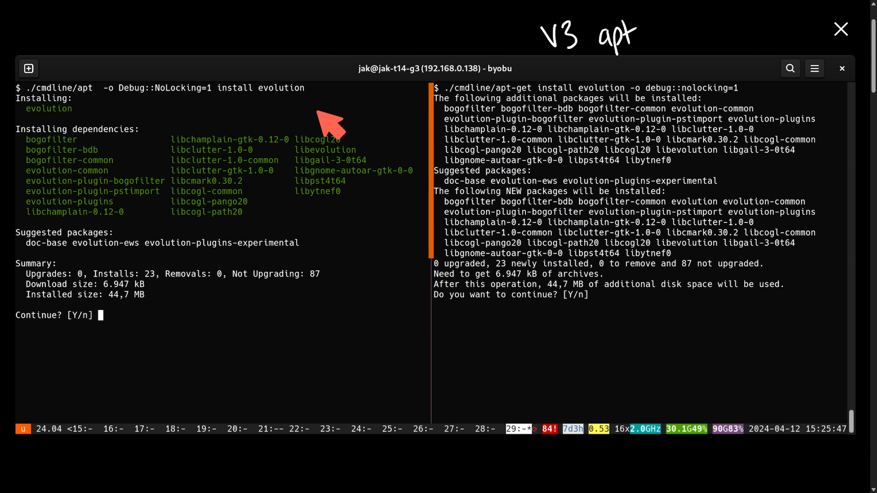
pyautogui.moveTo(367, 121)
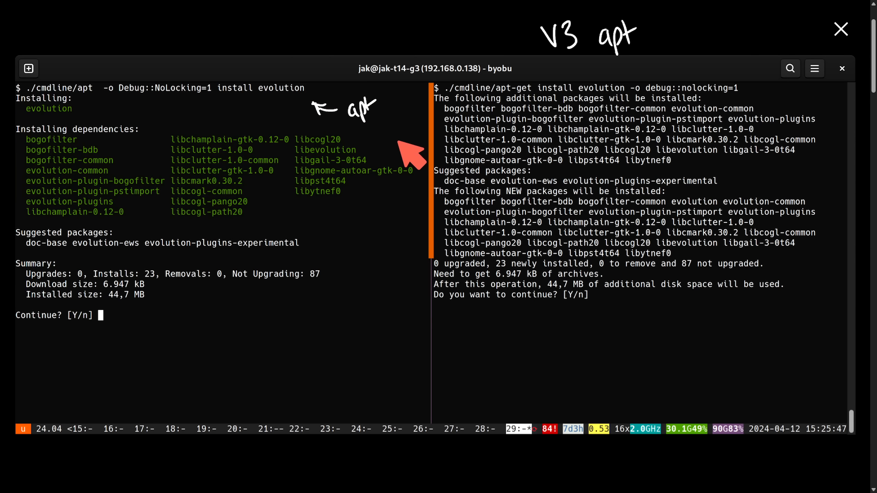
pyautogui.moveTo(386, 194)
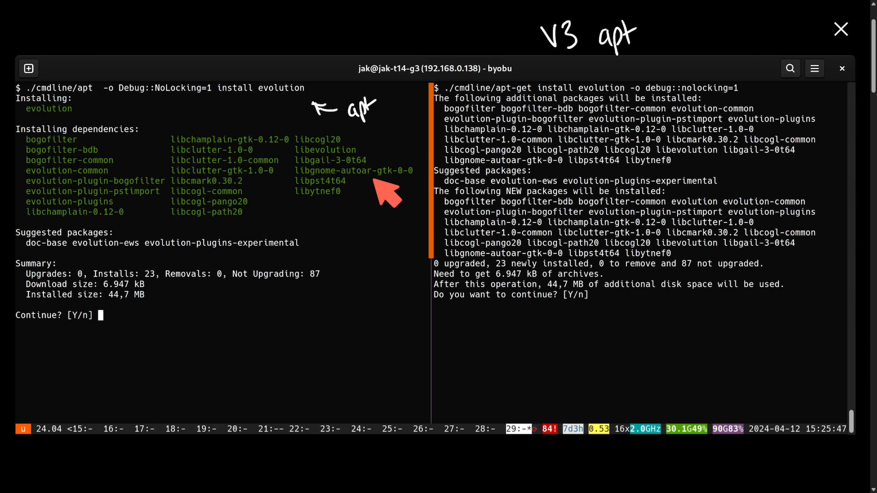
pyautogui.moveTo(381, 224)
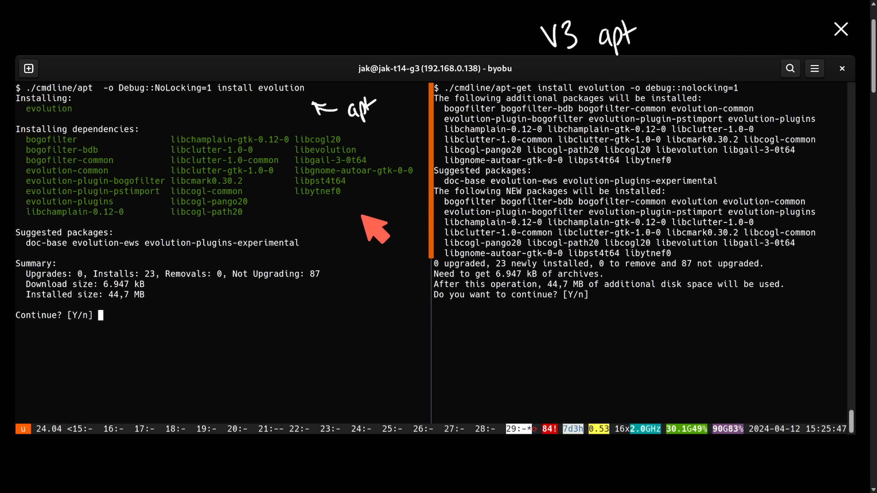
pyautogui.moveTo(25, 154)
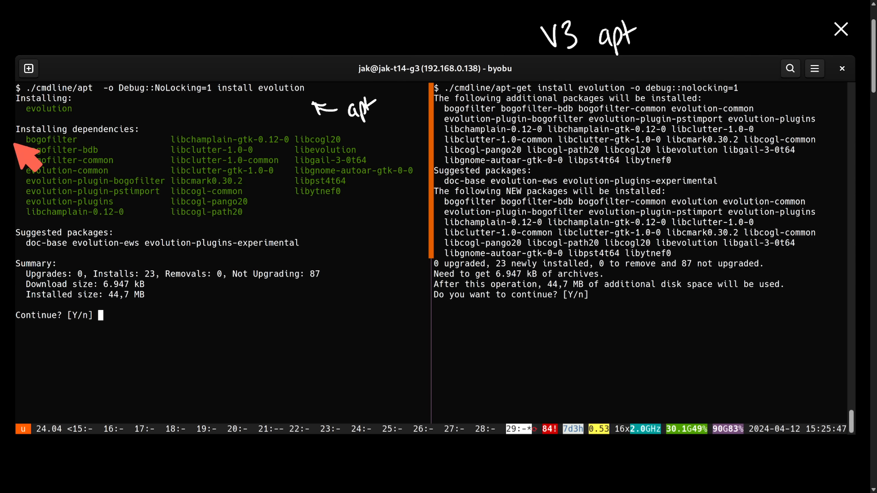
pyautogui.moveTo(103, 114)
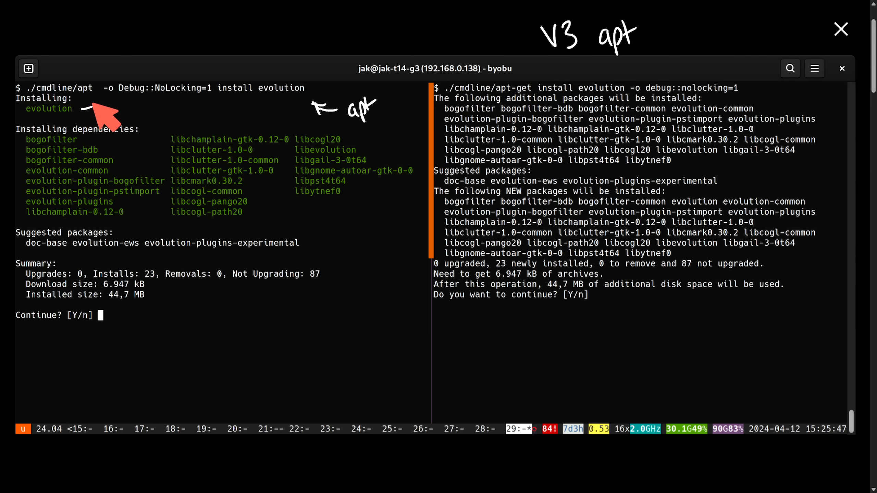
pyautogui.moveTo(23, 148)
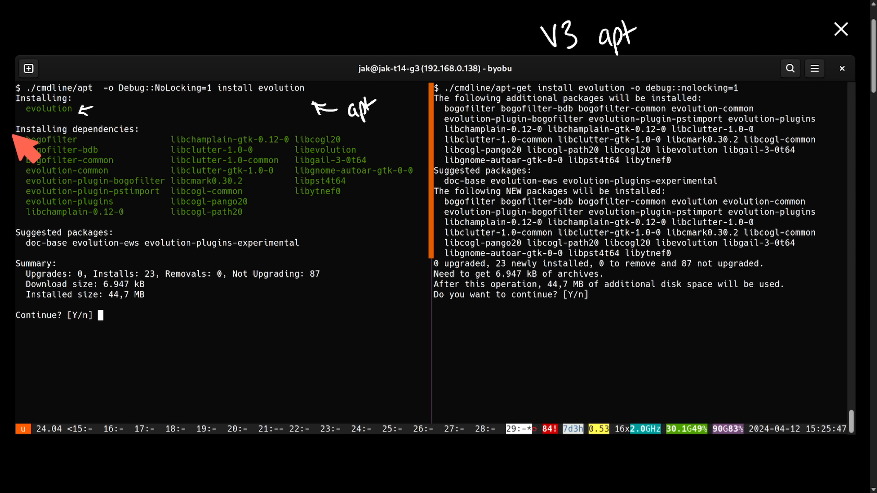
pyautogui.moveTo(395, 134)
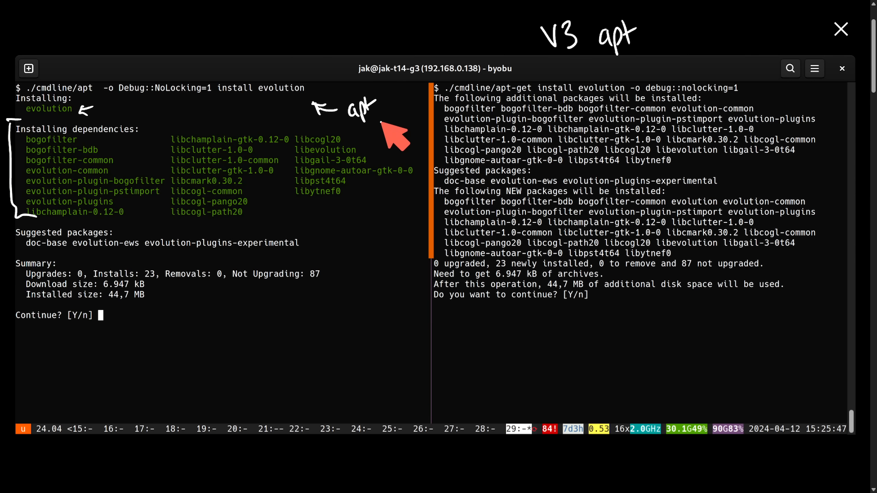
pyautogui.moveTo(407, 291)
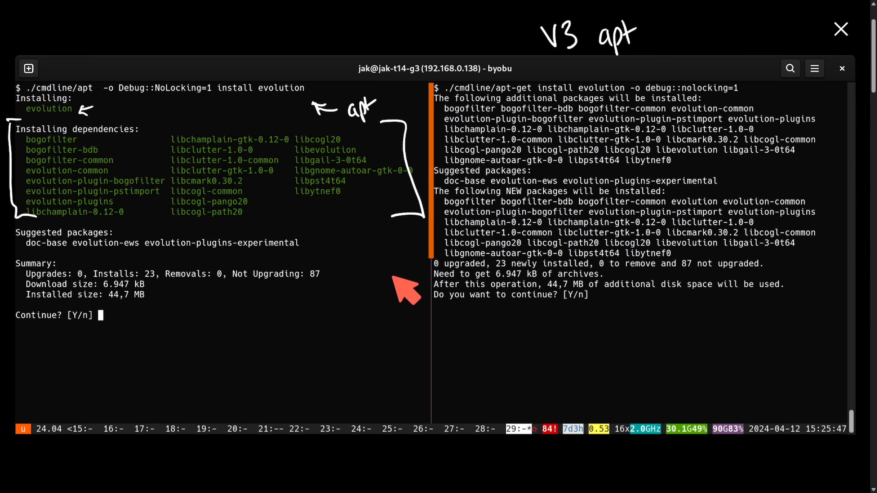
pyautogui.moveTo(400, 258)
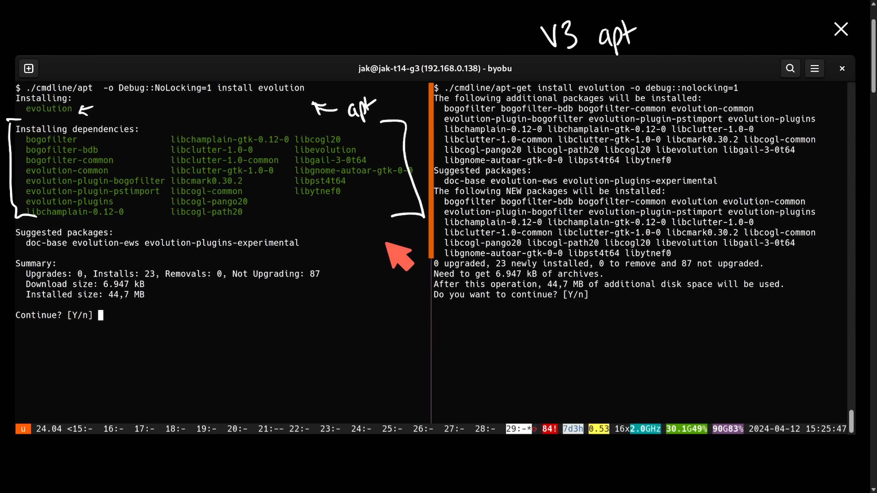
pyautogui.moveTo(417, 241)
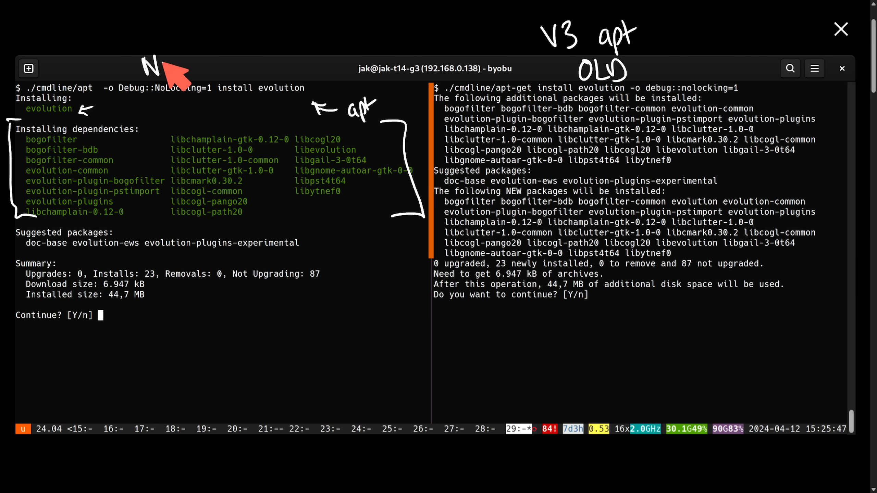
pyautogui.moveTo(714, 388)
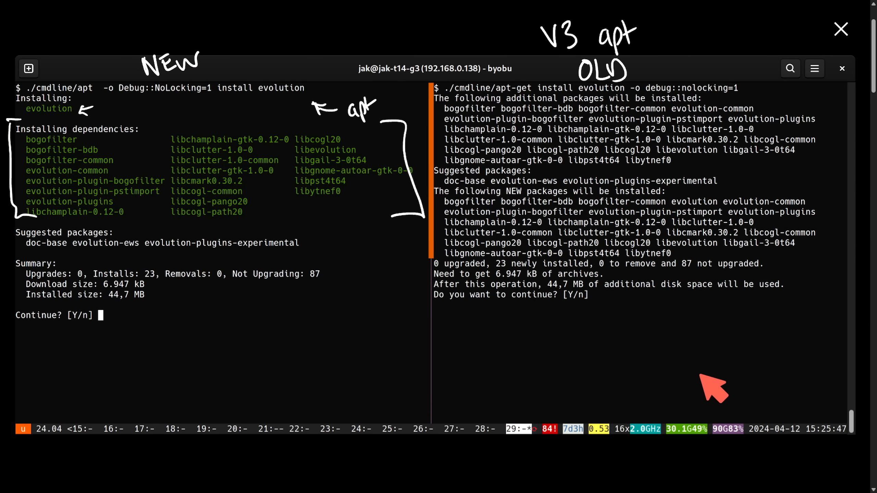
pyautogui.moveTo(570, 347)
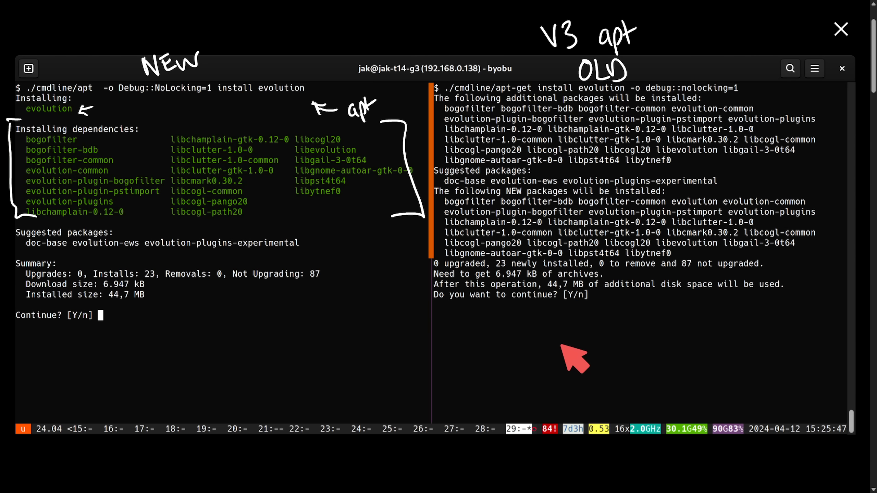
pyautogui.moveTo(261, 307)
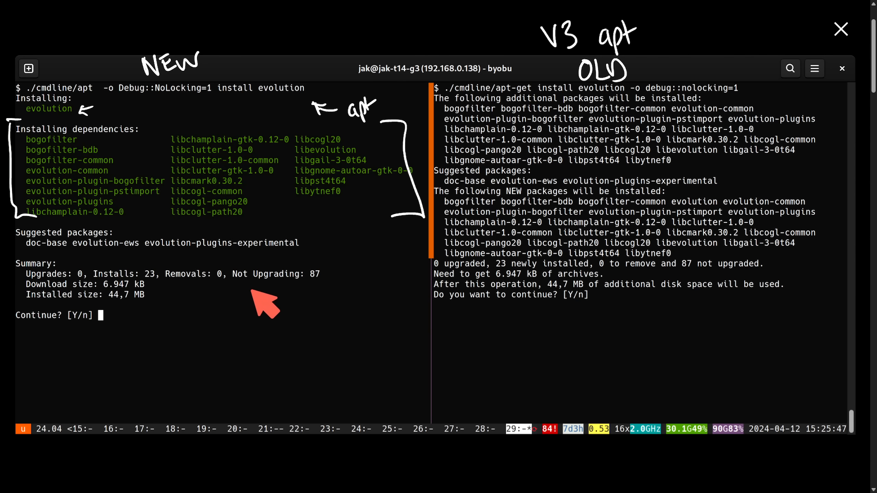
pyautogui.moveTo(210, 310)
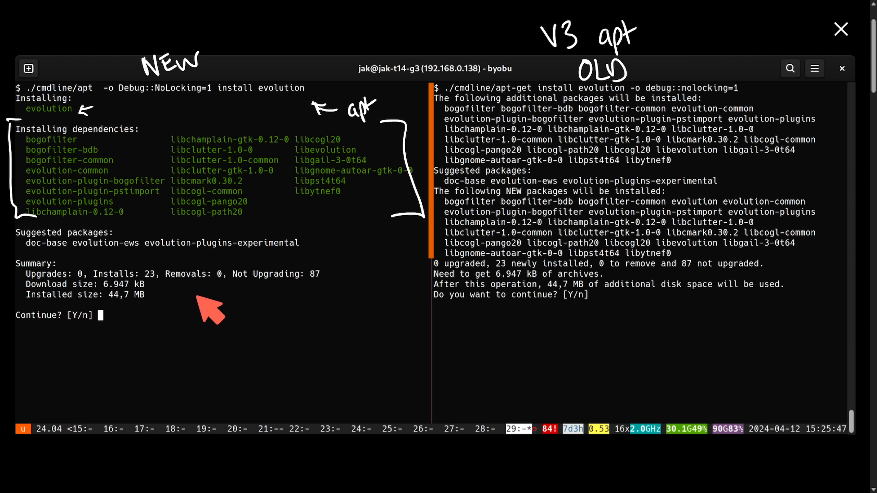
pyautogui.moveTo(562, 280)
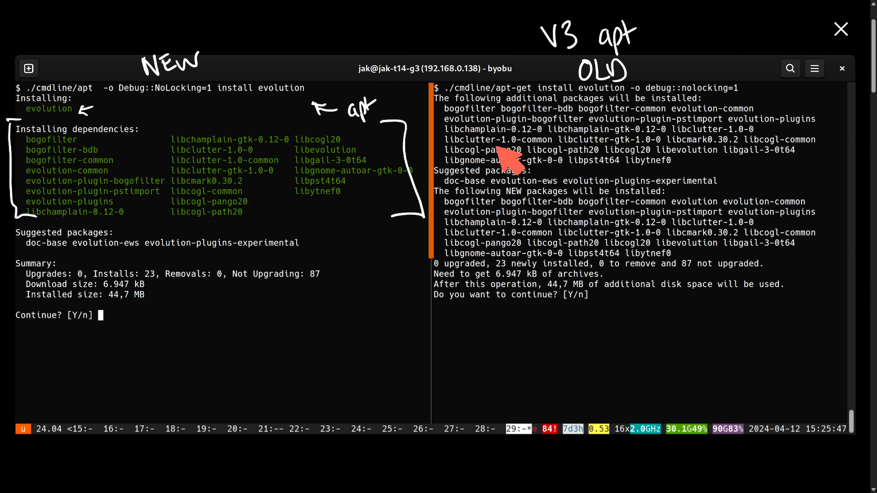
pyautogui.moveTo(537, 154)
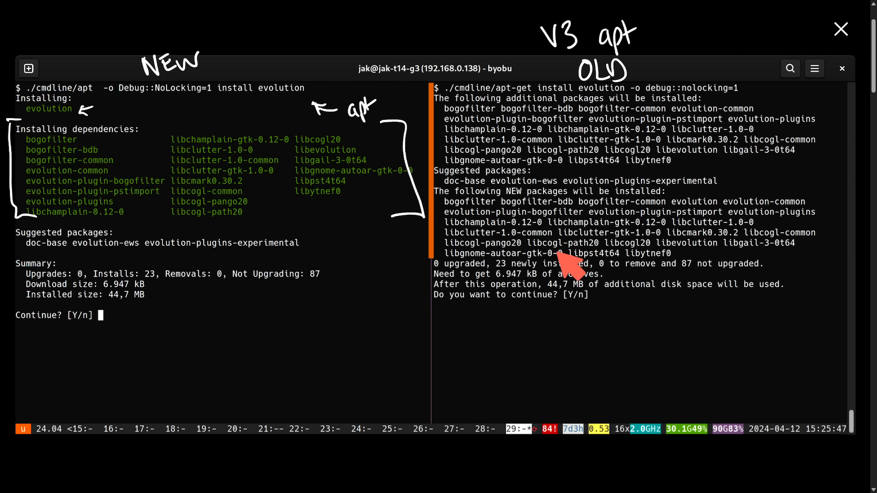
pyautogui.moveTo(602, 302)
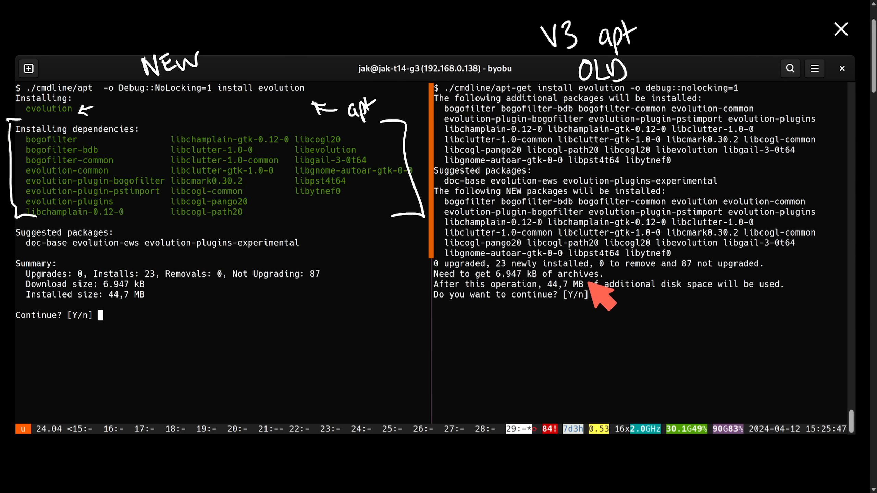
pyautogui.moveTo(579, 325)
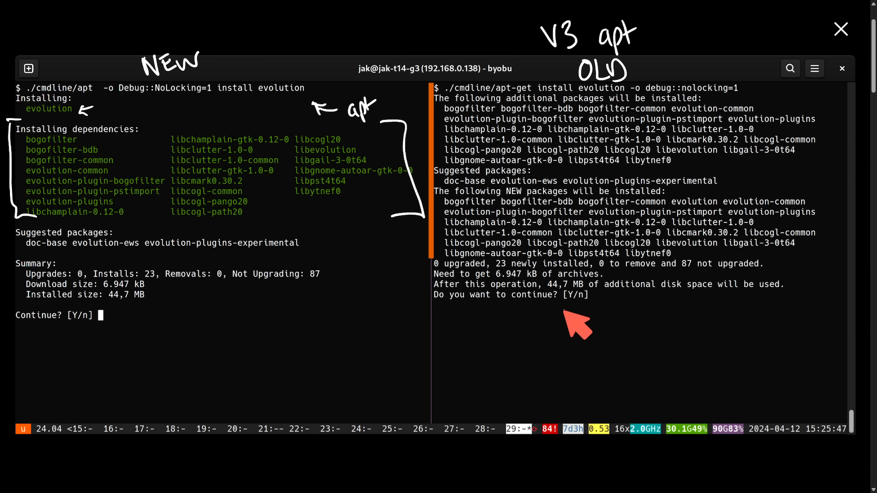
pyautogui.moveTo(571, 322)
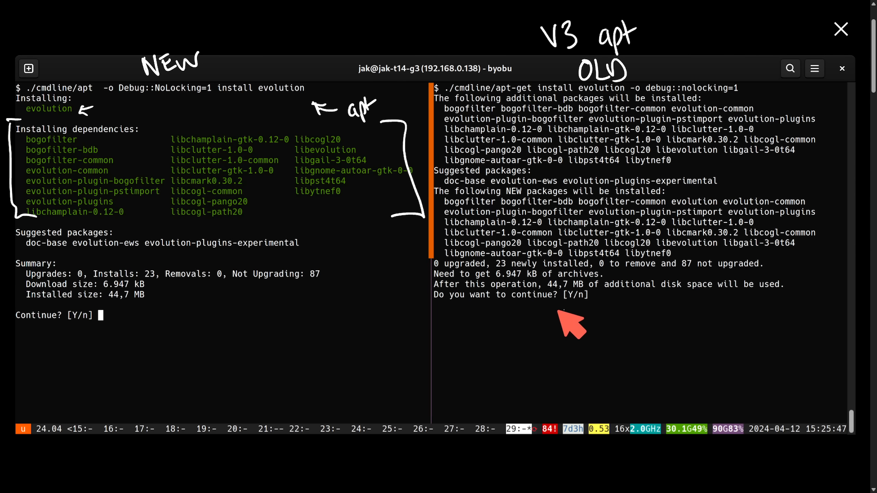
pyautogui.moveTo(574, 330)
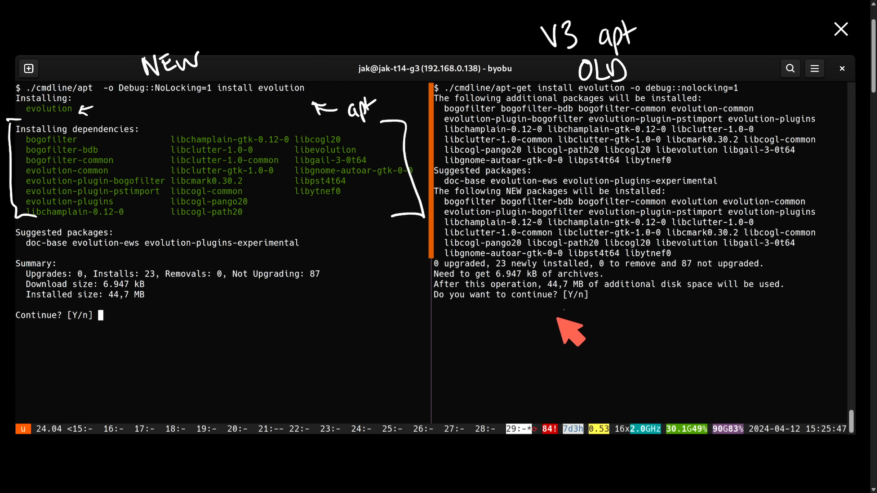
pyautogui.moveTo(568, 302)
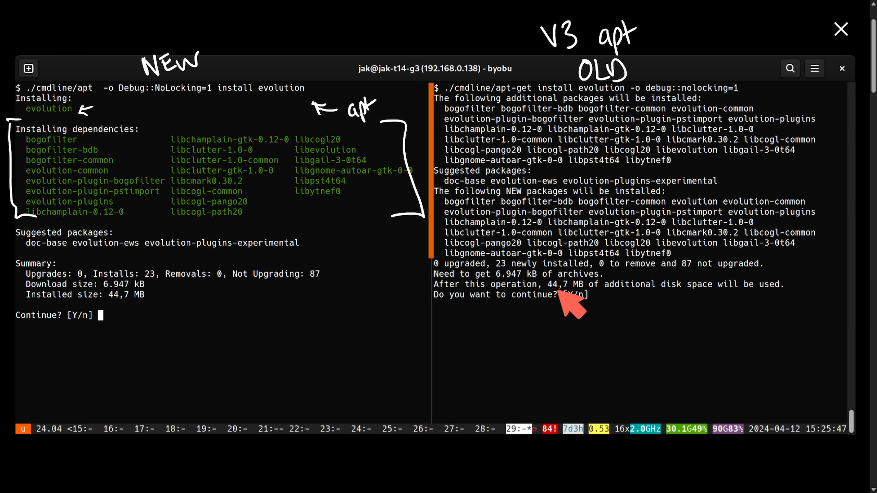
pyautogui.moveTo(660, 324)
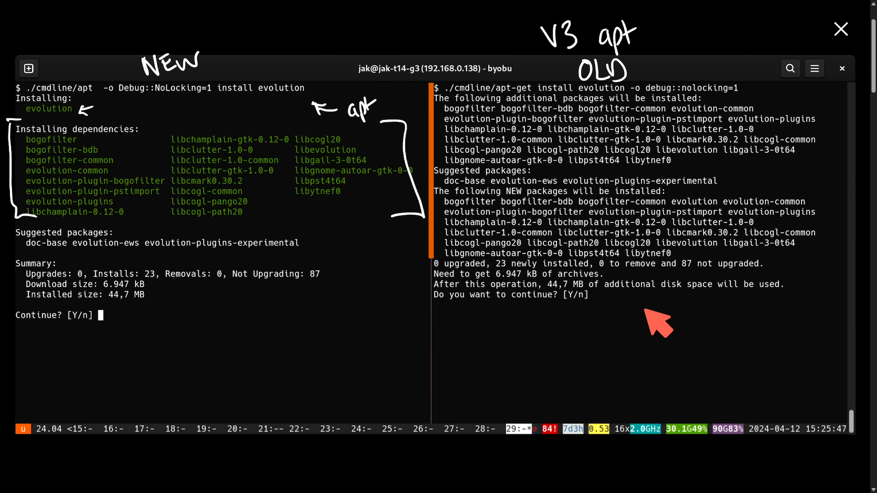
pyautogui.moveTo(314, 357)
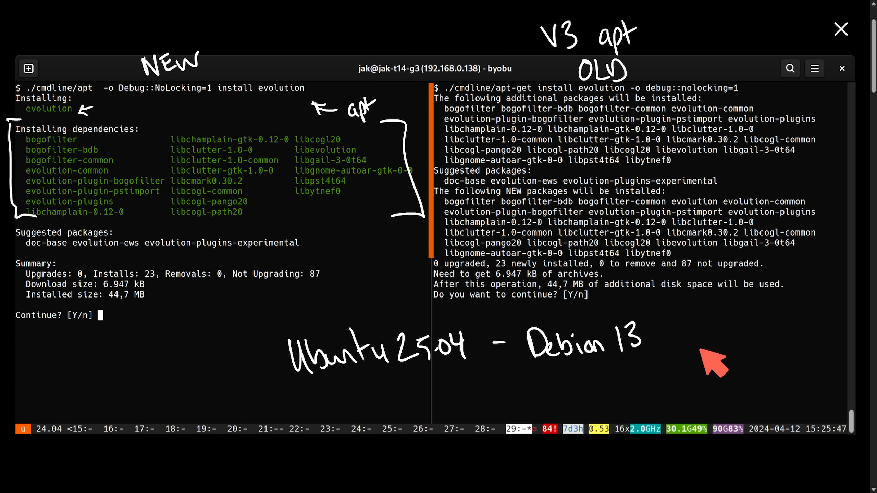
pyautogui.moveTo(709, 361)
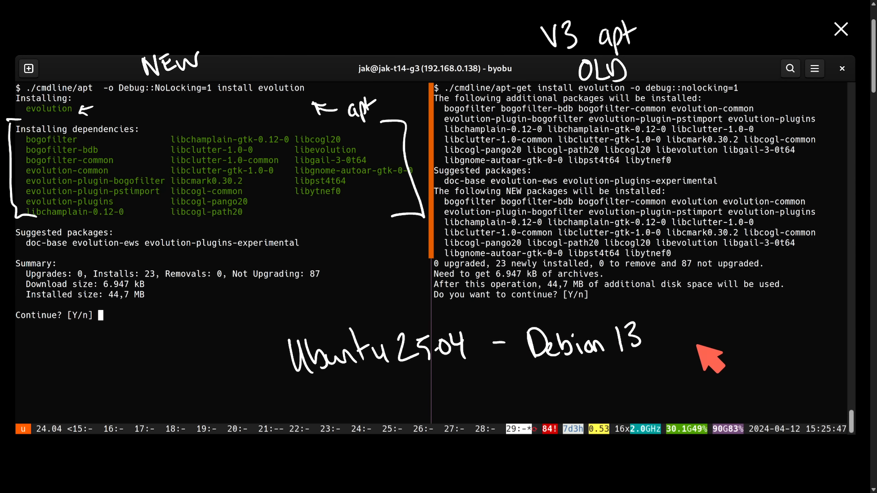
pyautogui.moveTo(707, 361)
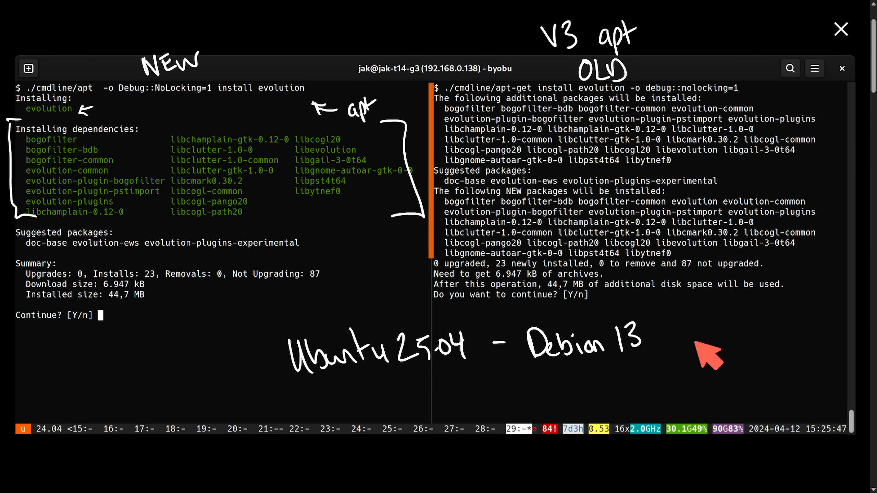
pyautogui.moveTo(727, 344)
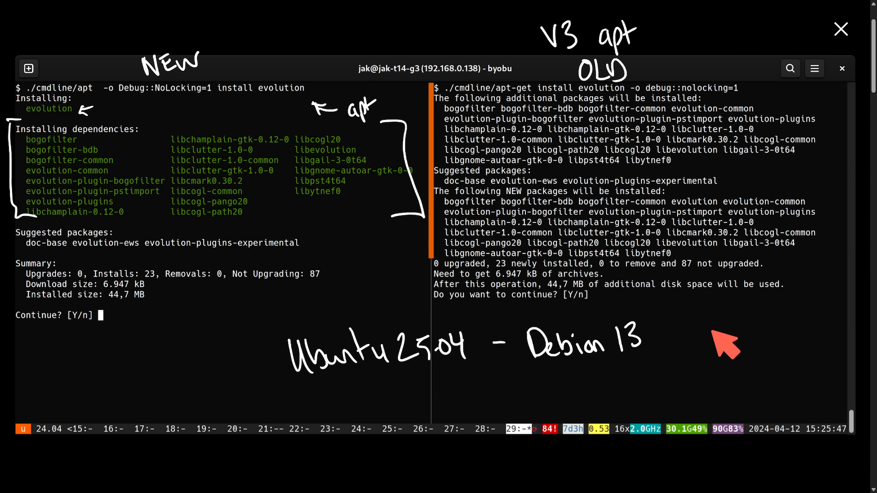
pyautogui.moveTo(726, 351)
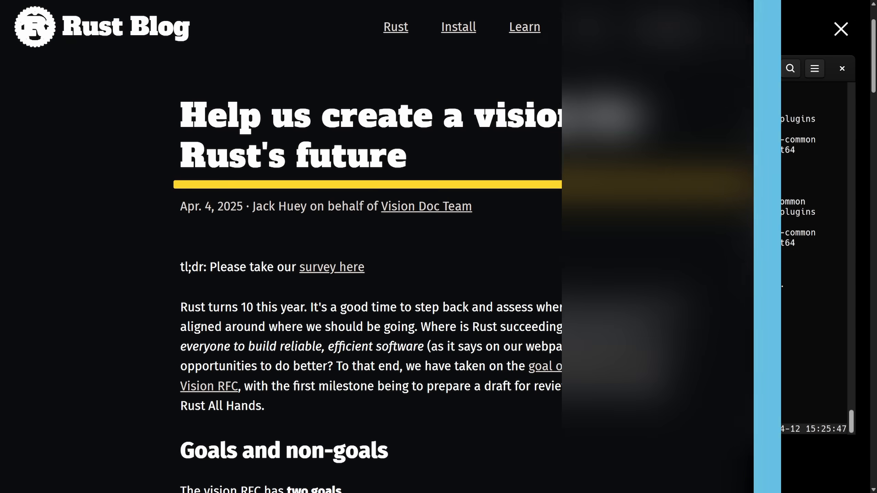
# Close the image viewer to reveal the Rust Blog post 'Help us create a vision for Rust's future'
pyautogui.click(841, 29)
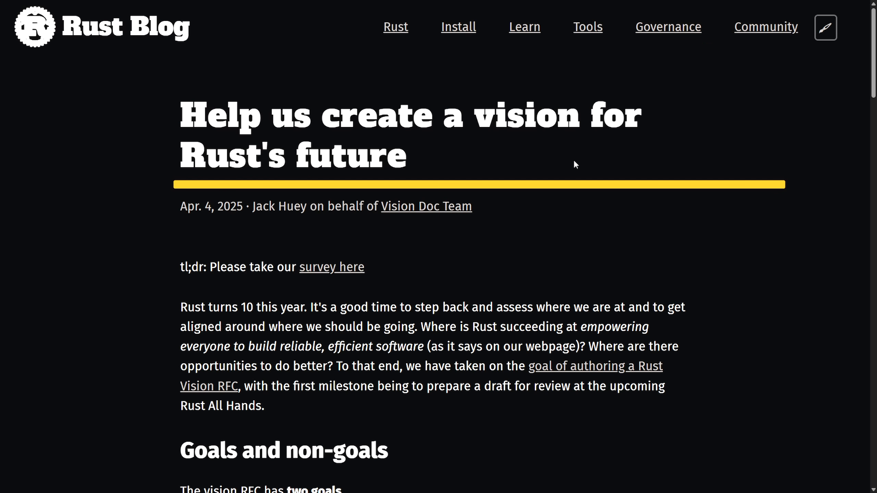
pyautogui.moveTo(572, 253)
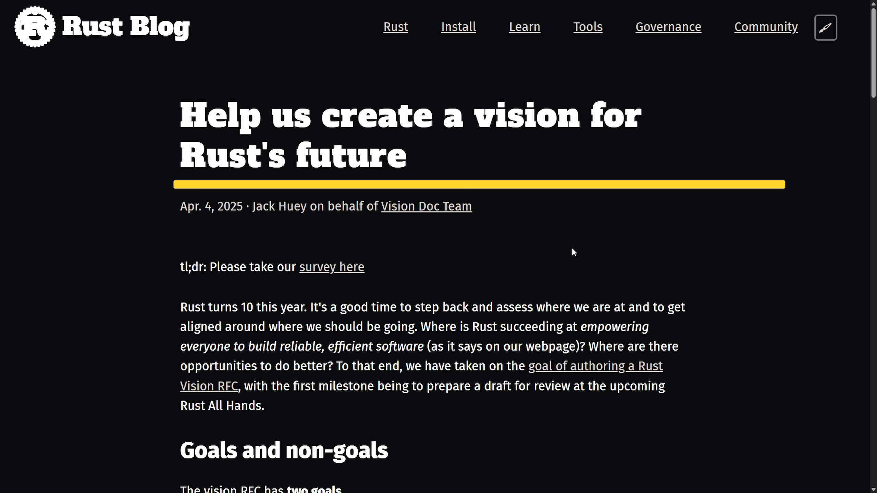
pyautogui.moveTo(410, 324)
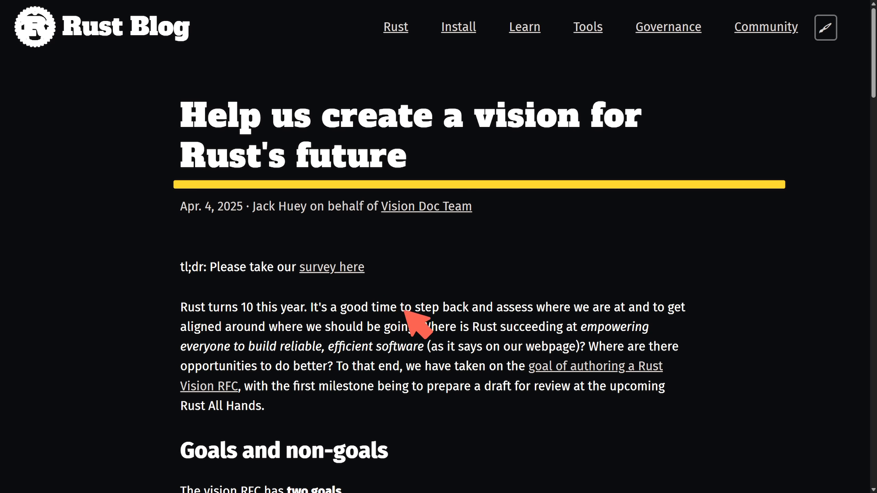
pyautogui.moveTo(632, 330)
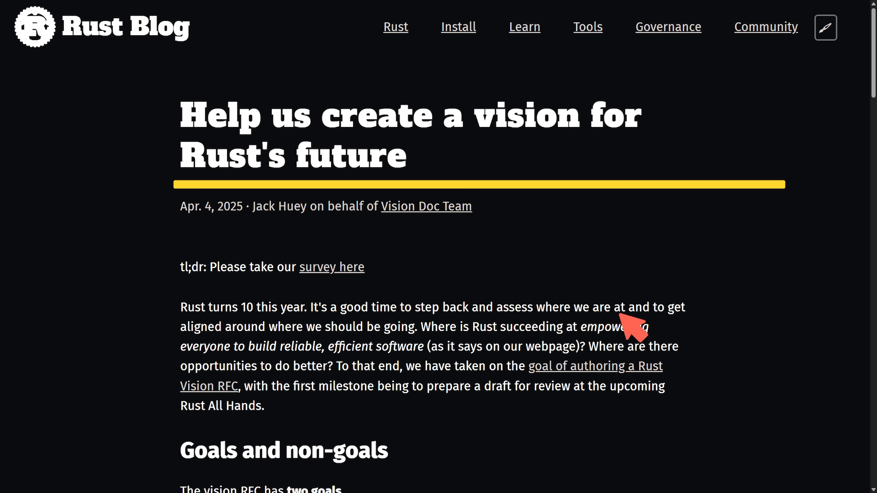
pyautogui.moveTo(303, 350)
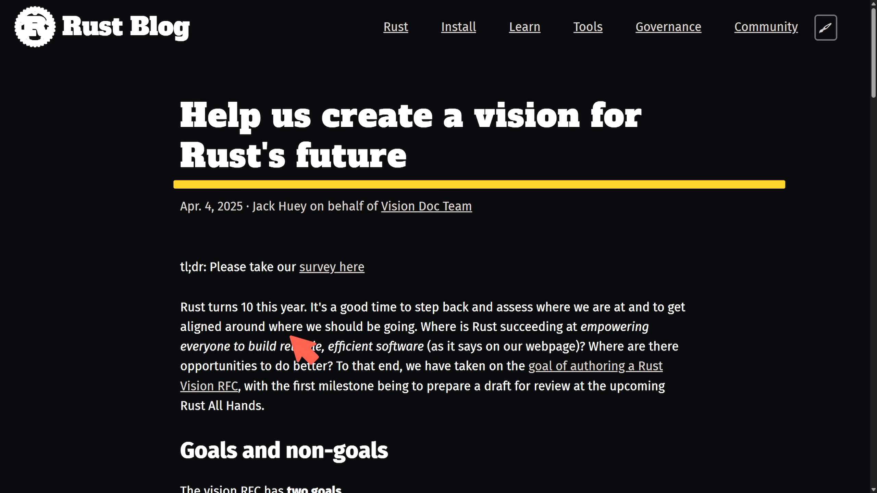
pyautogui.moveTo(517, 344)
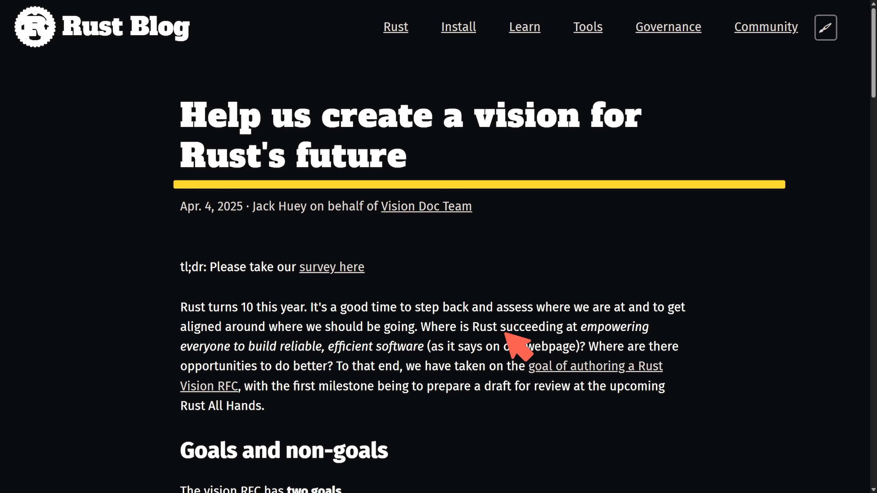
pyautogui.moveTo(268, 369)
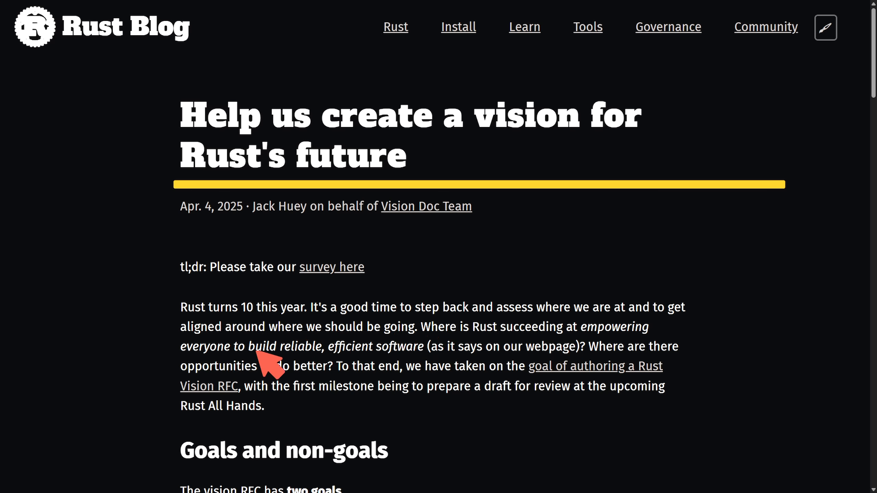
pyautogui.moveTo(455, 367)
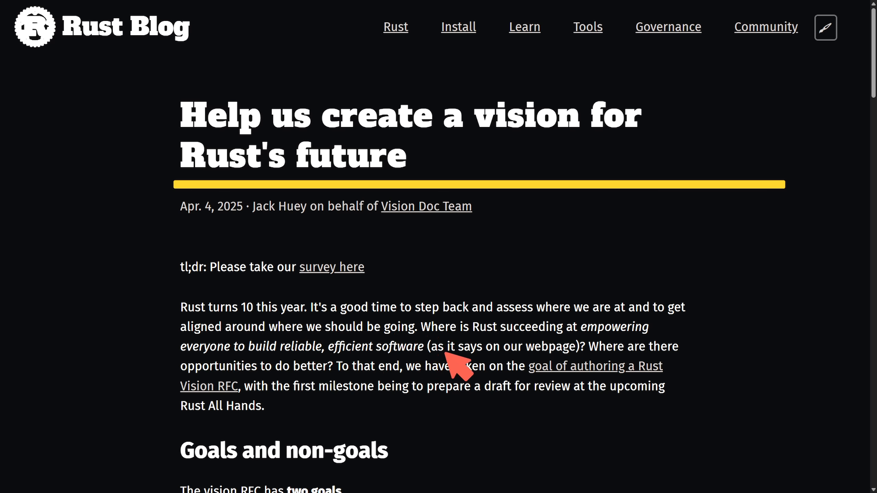
pyautogui.moveTo(581, 364)
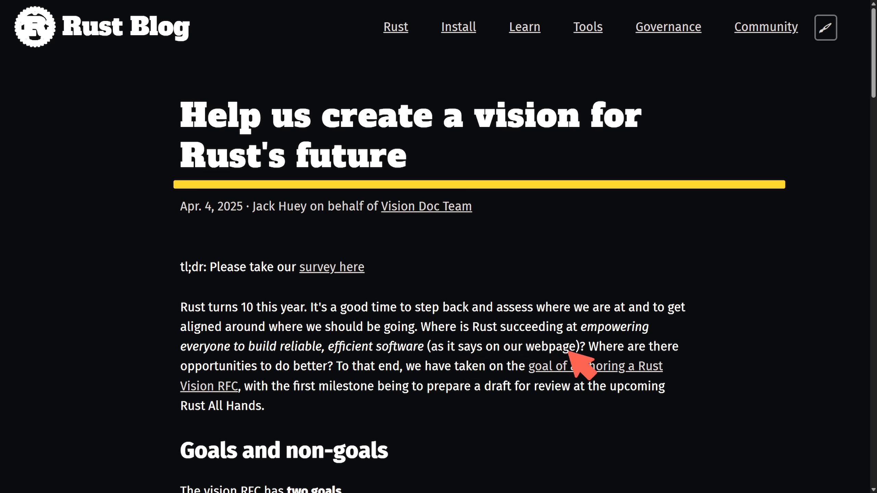
pyautogui.moveTo(294, 391)
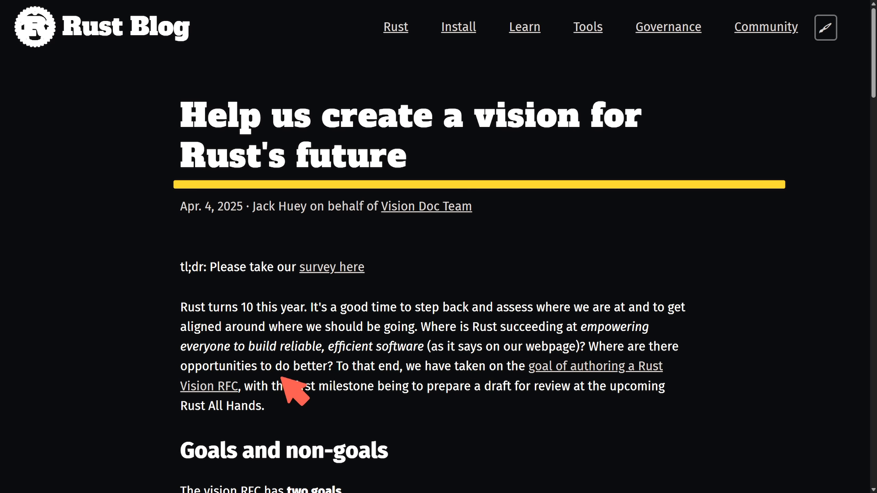
pyautogui.moveTo(428, 391)
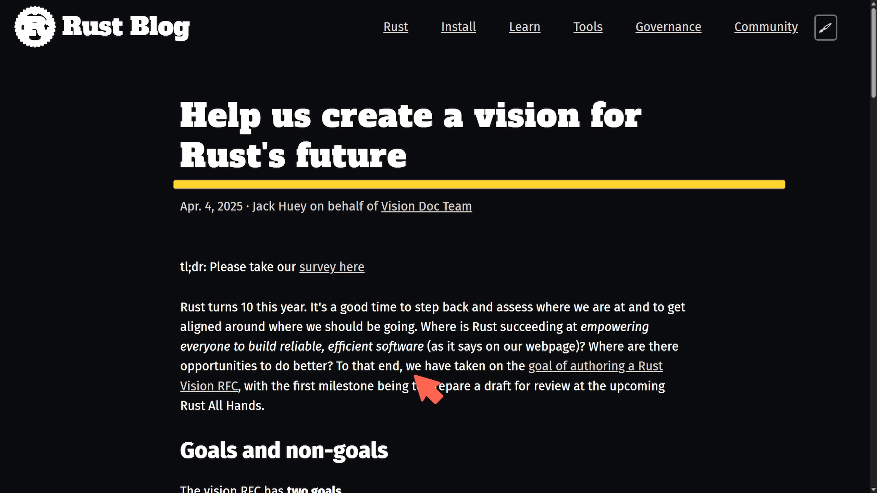
pyautogui.moveTo(607, 389)
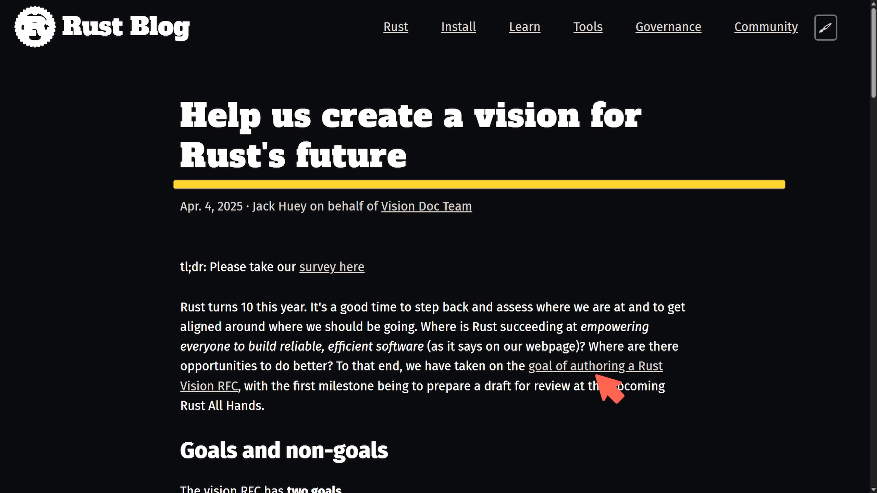
pyautogui.moveTo(280, 408)
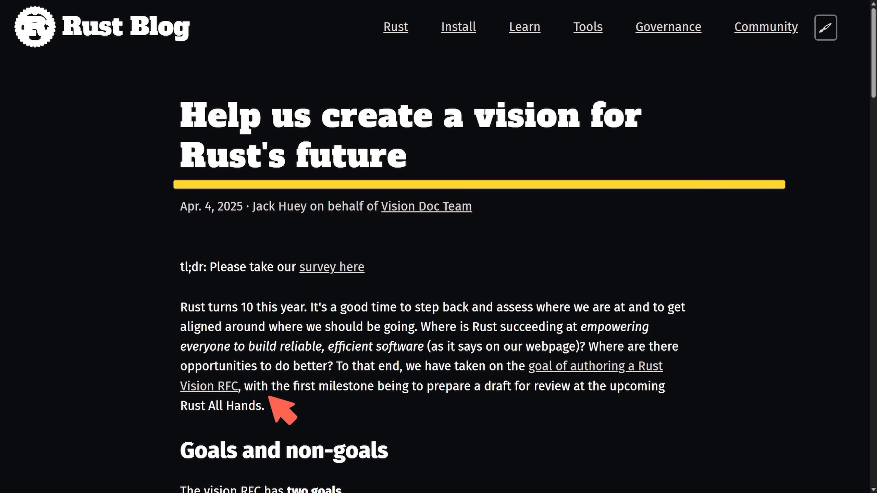
pyautogui.moveTo(480, 407)
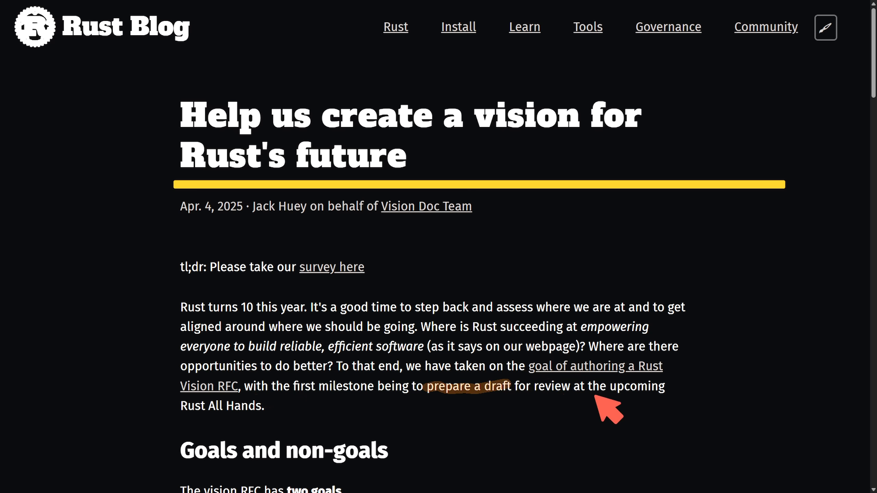
pyautogui.moveTo(398, 434)
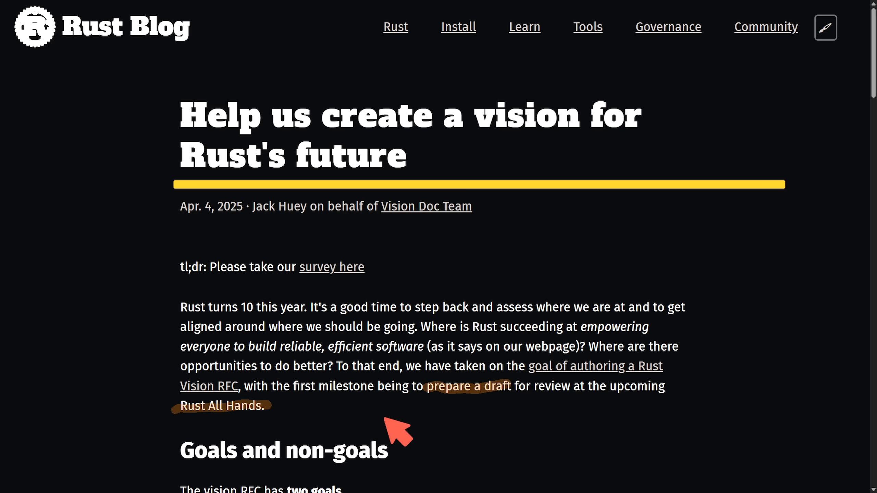
pyautogui.moveTo(417, 427)
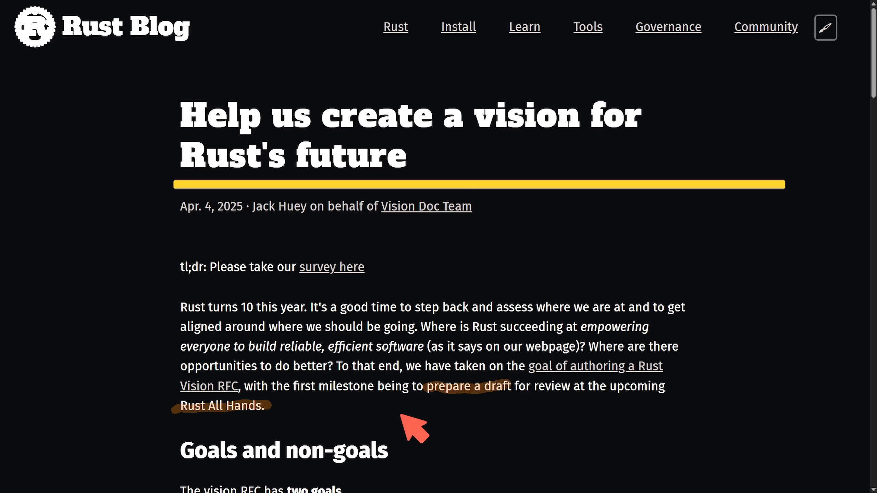
pyautogui.moveTo(412, 428)
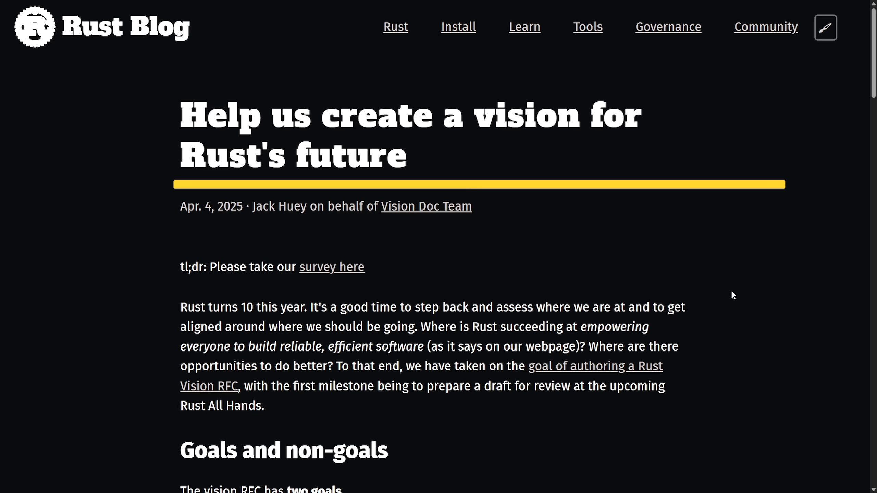
pyautogui.moveTo(746, 300)
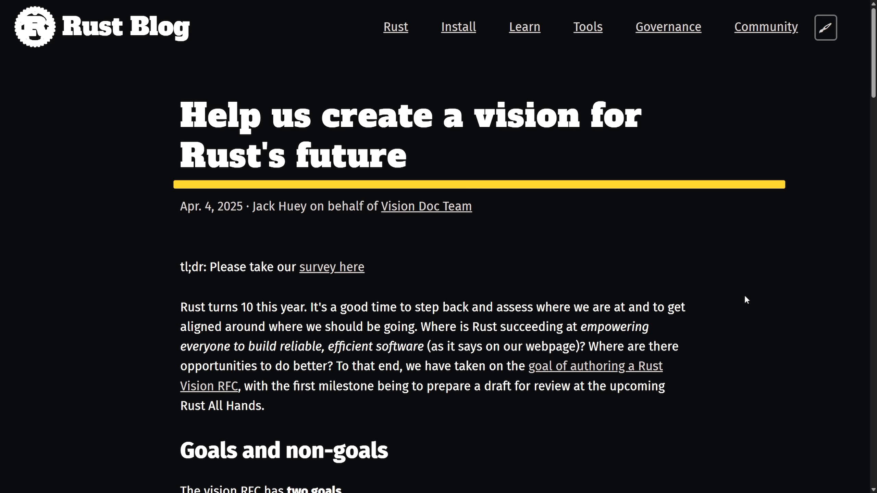
pyautogui.moveTo(762, 309)
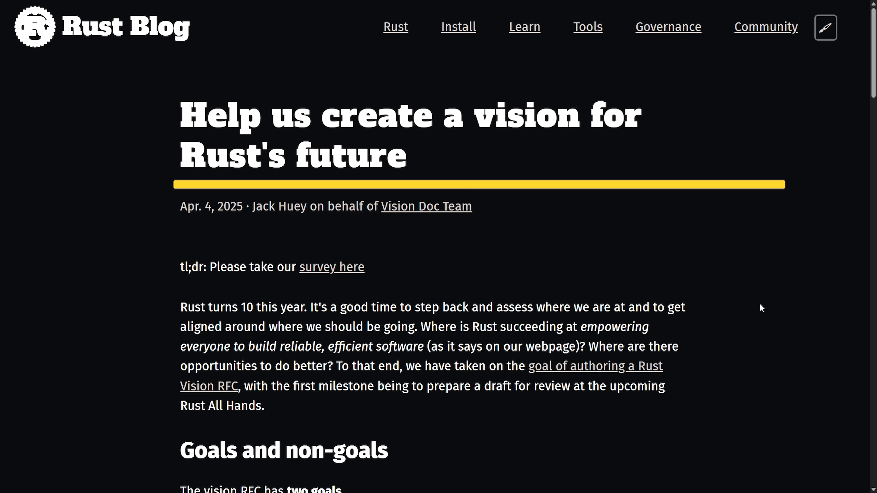
pyautogui.moveTo(760, 314)
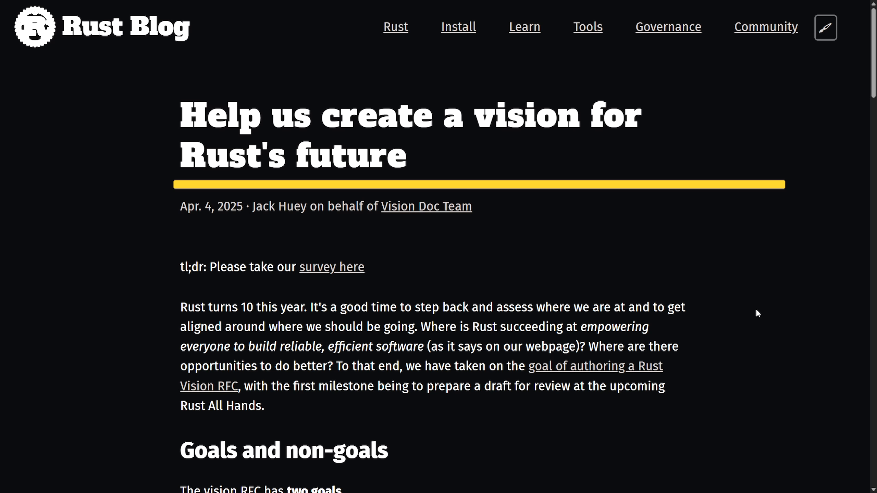
pyautogui.moveTo(754, 311)
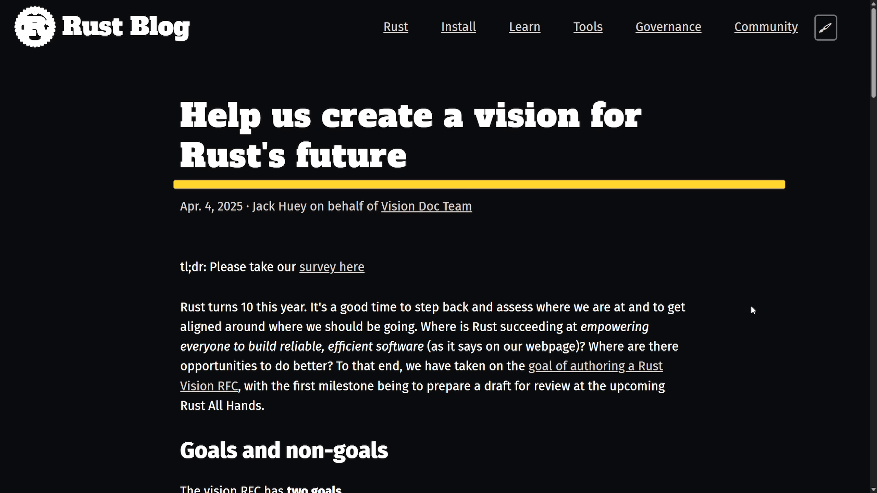
pyautogui.moveTo(742, 312)
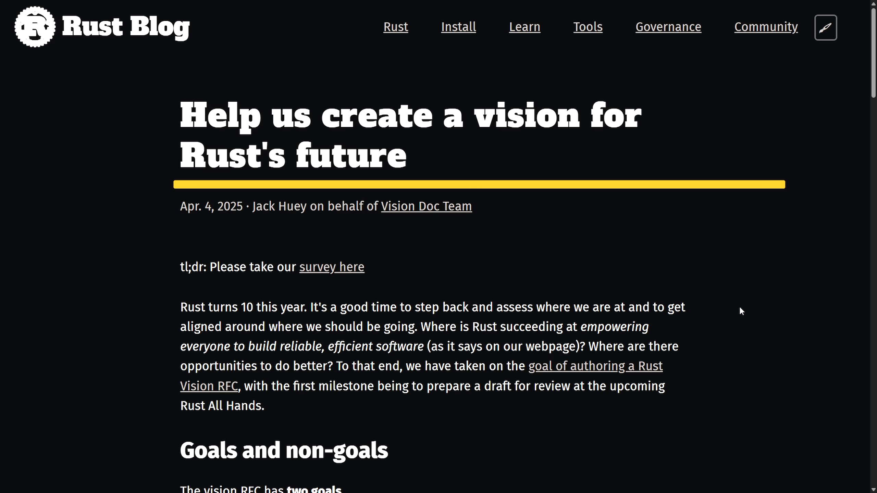
pyautogui.moveTo(730, 320)
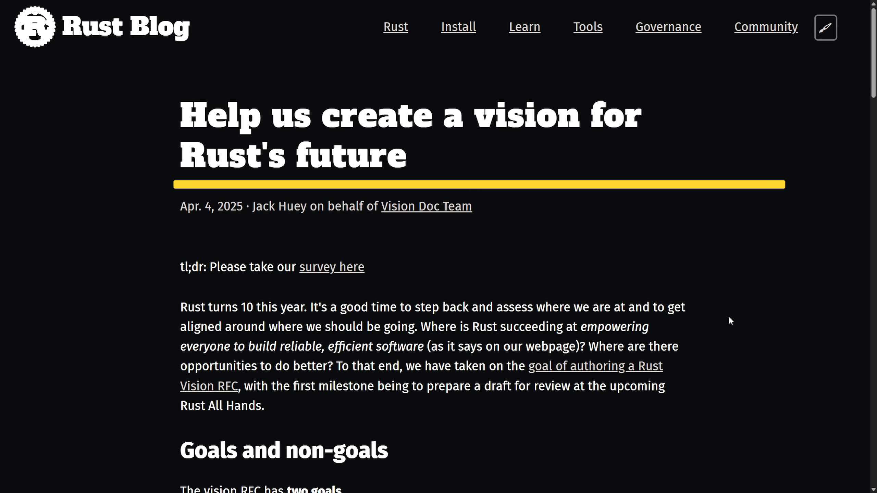
# Scroll the Rust vision post past Goals and Gathering data to the 'How you can help' section
pyautogui.scroll(-3)
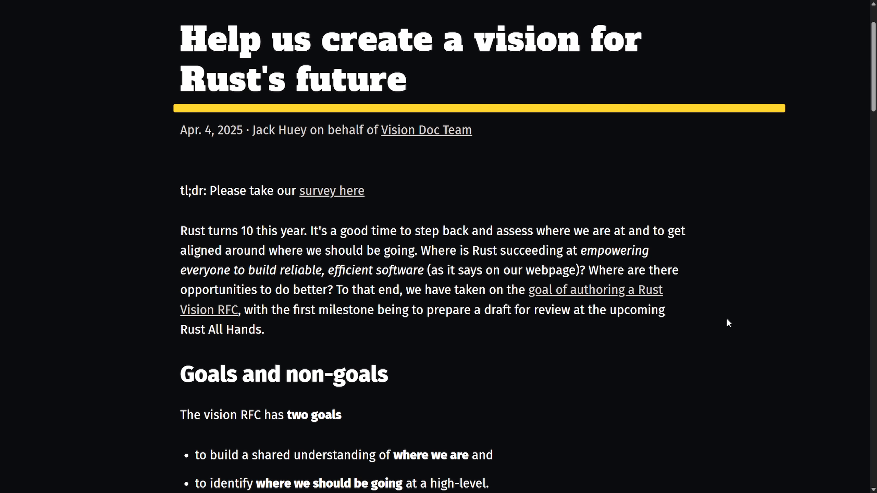
pyautogui.scroll(-3)
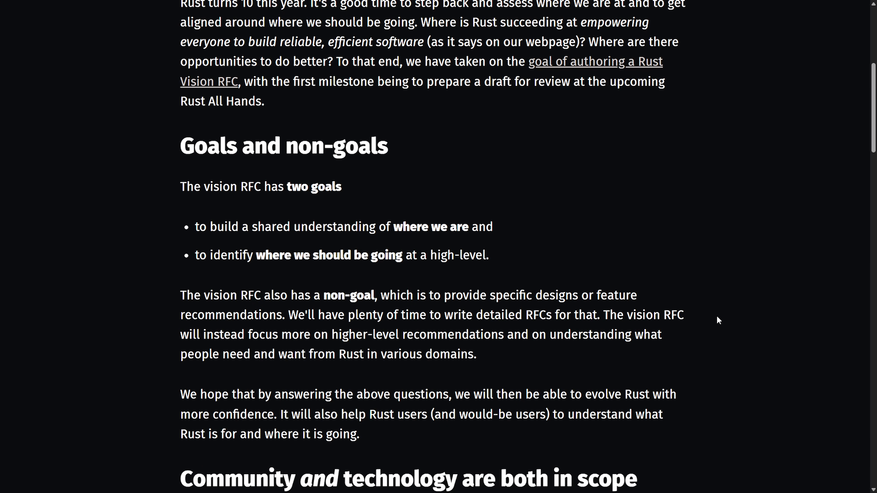
pyautogui.scroll(-3)
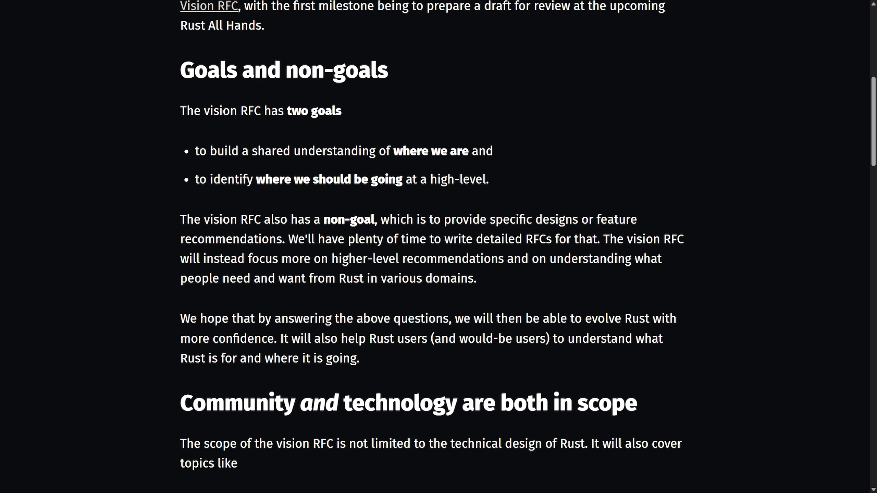
pyautogui.moveTo(330, 165)
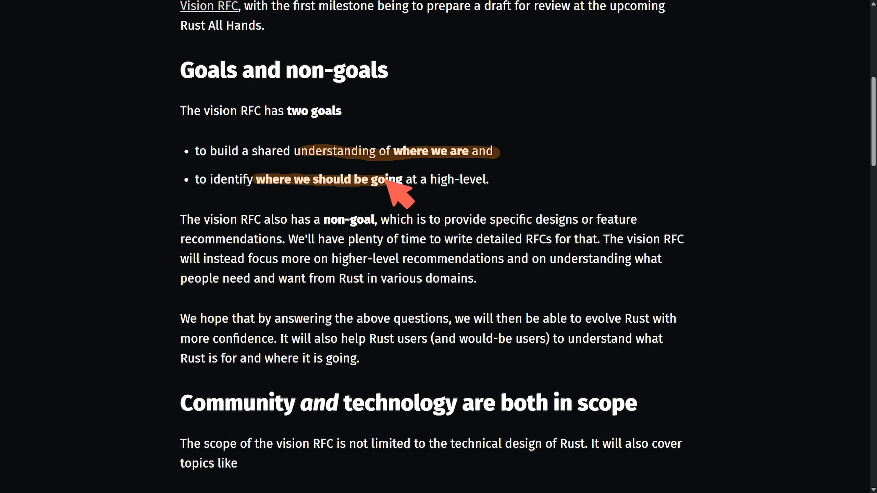
pyautogui.moveTo(611, 246)
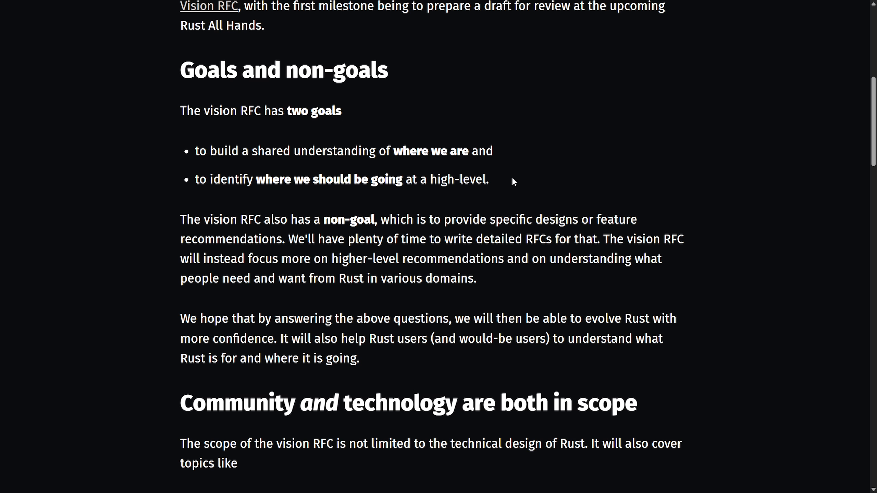
pyautogui.moveTo(521, 189)
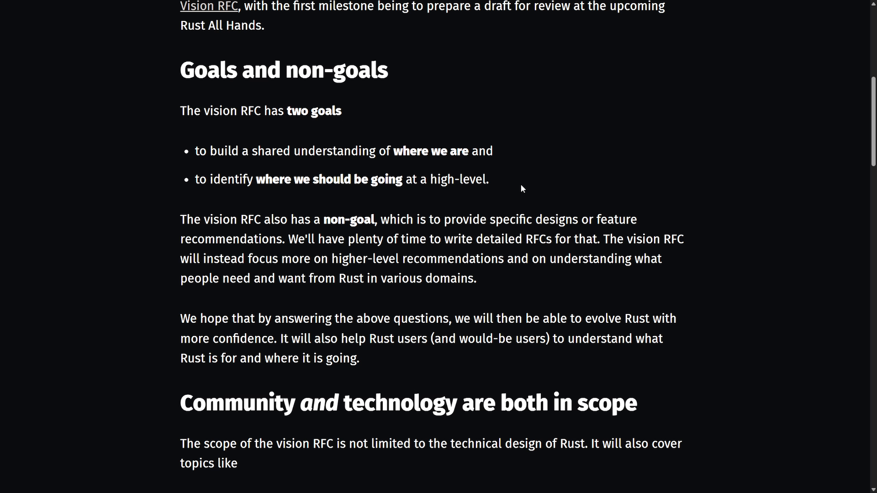
pyautogui.moveTo(524, 204)
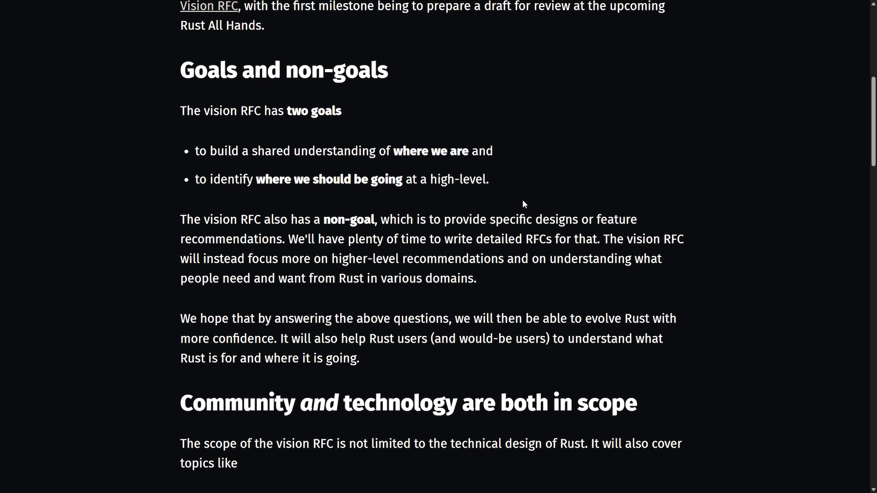
pyautogui.scroll(-3)
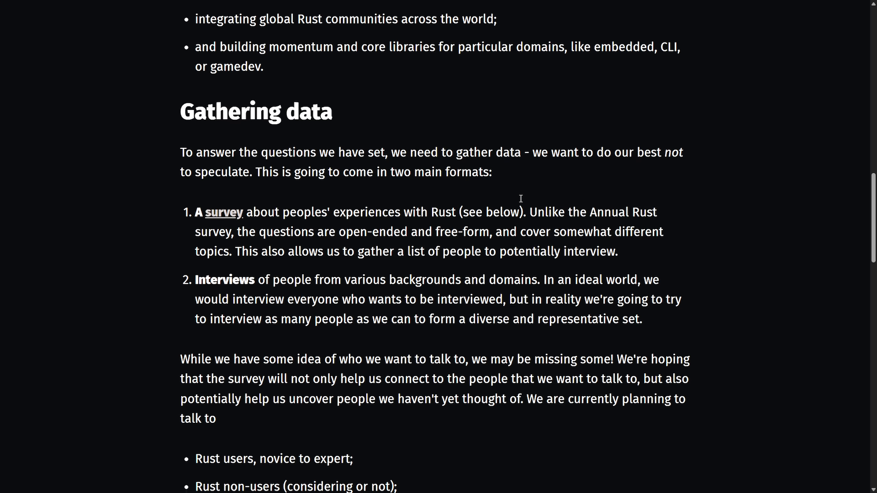
pyautogui.scroll(-3)
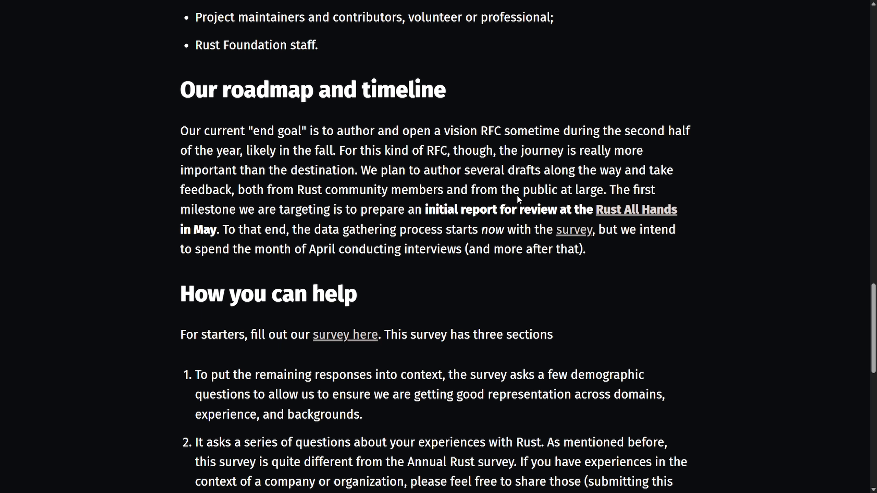
pyautogui.scroll(-3)
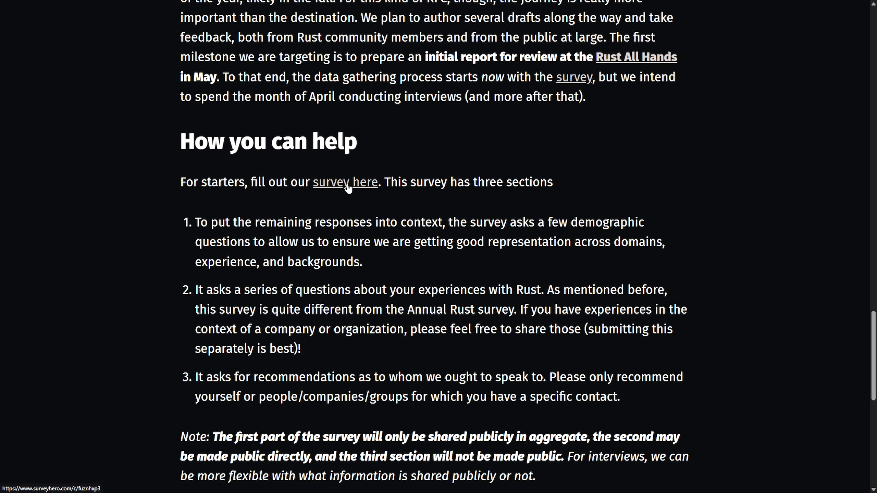
# Follow the 'survey here' link to the Rust Vision Survey 2025 form on SurveyHero
pyautogui.click(346, 181)
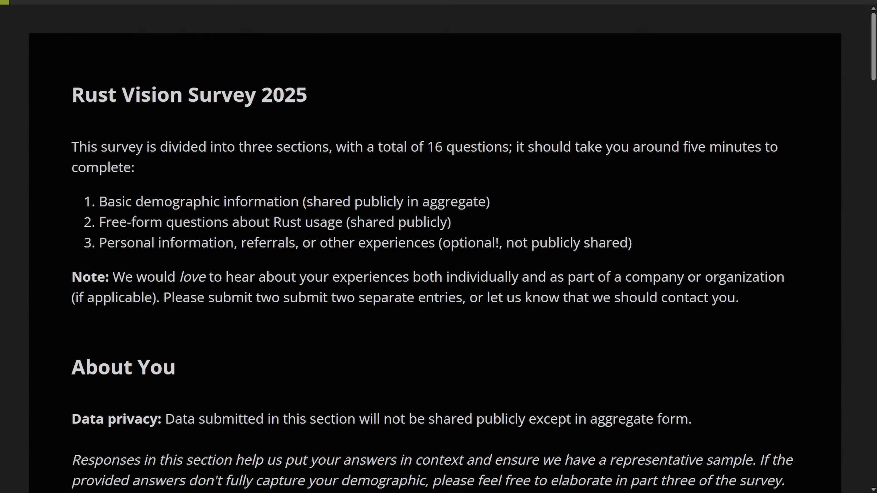
pyautogui.moveTo(297, 115)
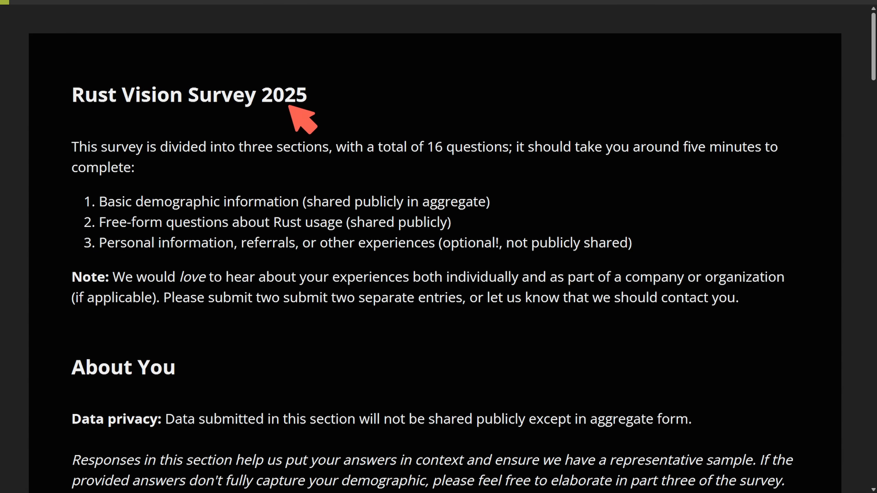
pyautogui.moveTo(187, 175)
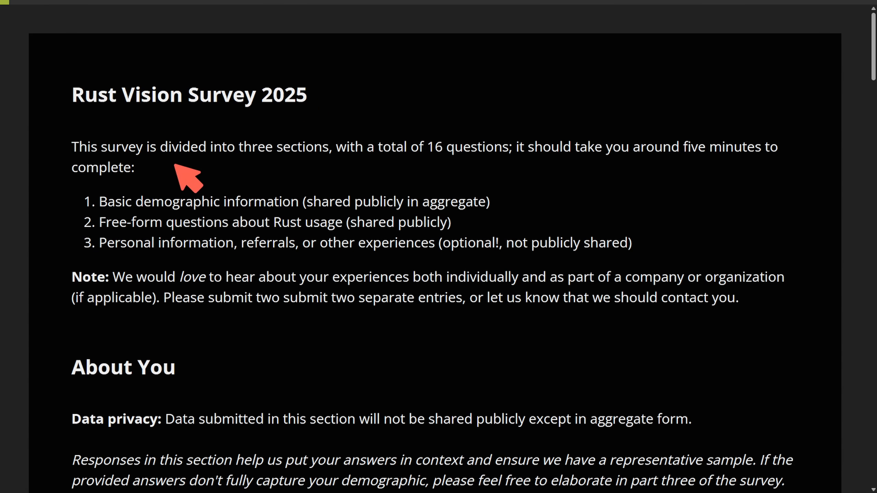
pyautogui.moveTo(489, 172)
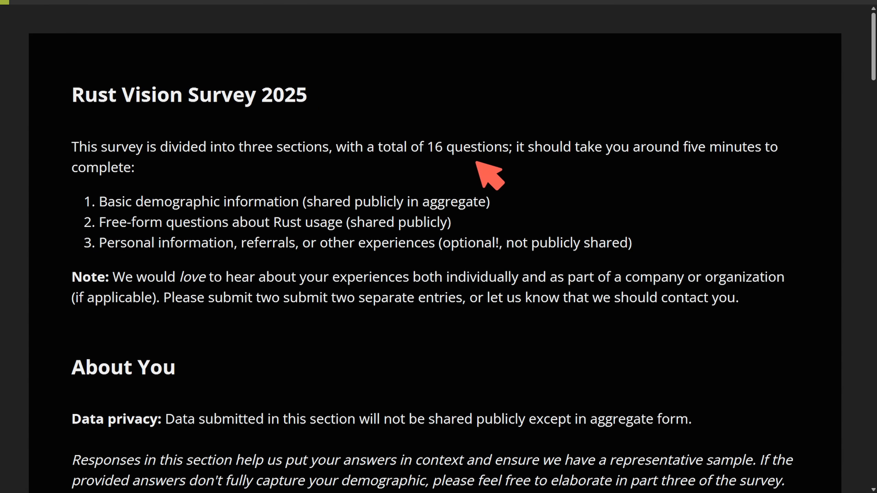
pyautogui.moveTo(761, 182)
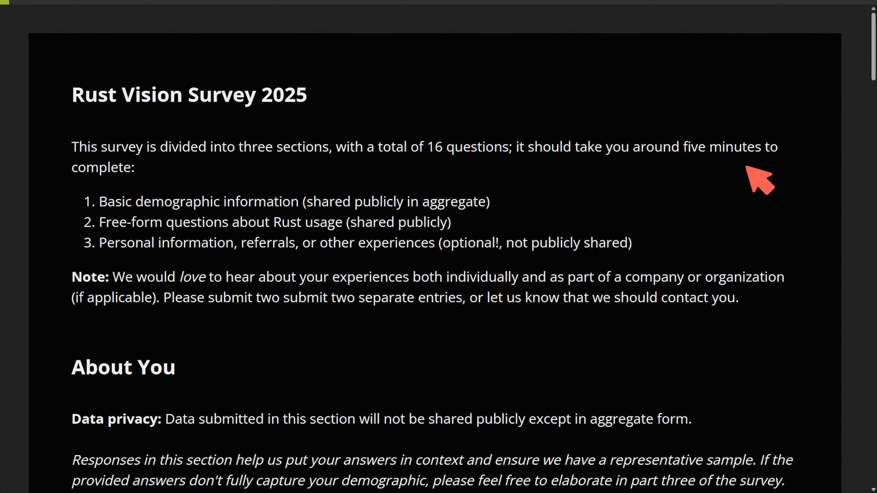
pyautogui.moveTo(414, 196)
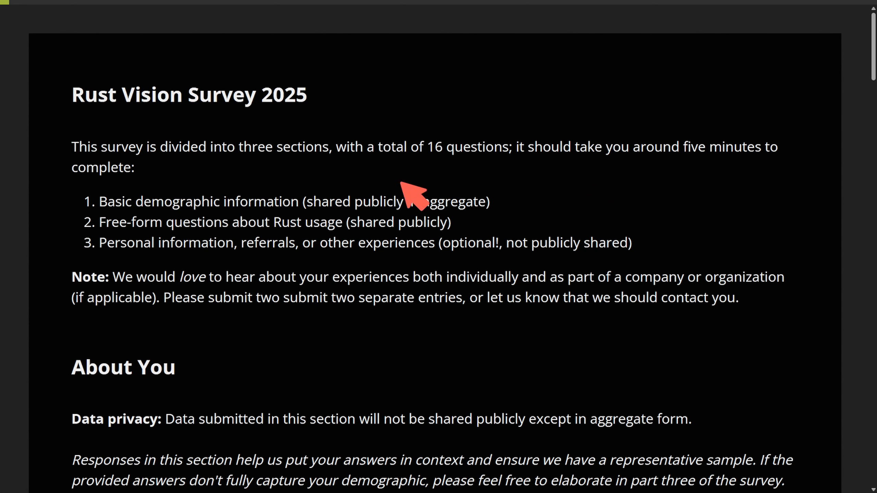
pyautogui.moveTo(215, 227)
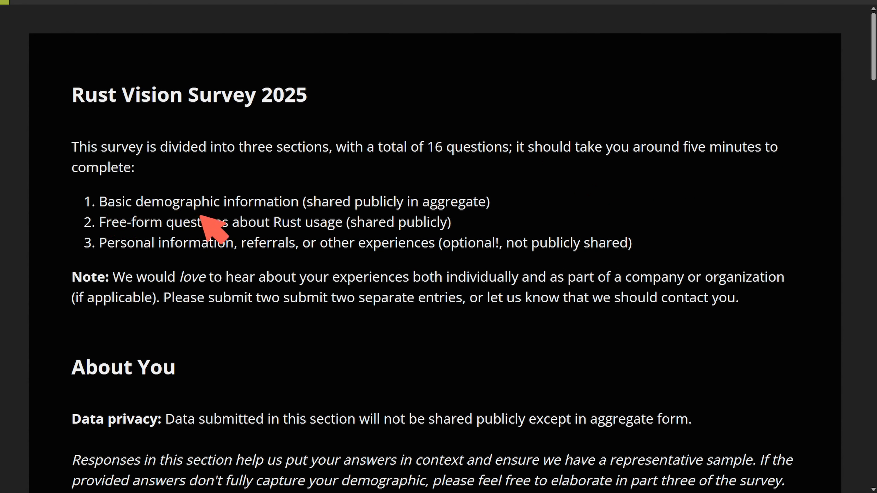
pyautogui.moveTo(251, 246)
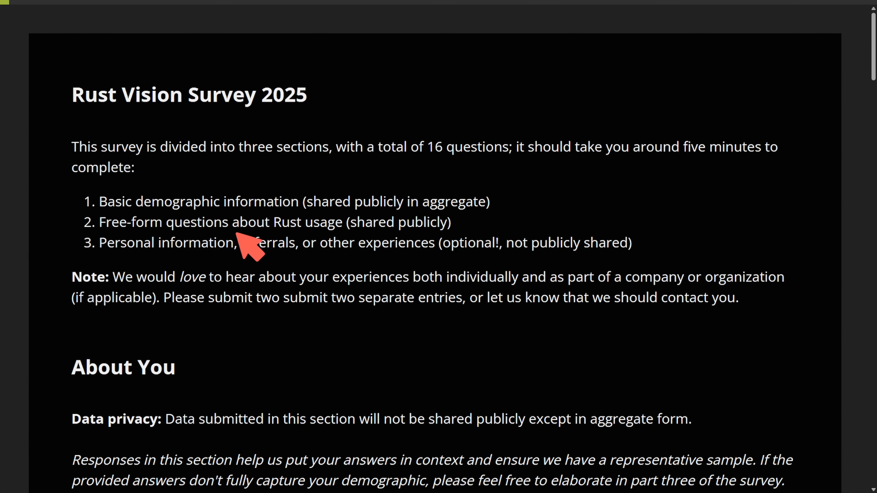
pyautogui.moveTo(241, 260)
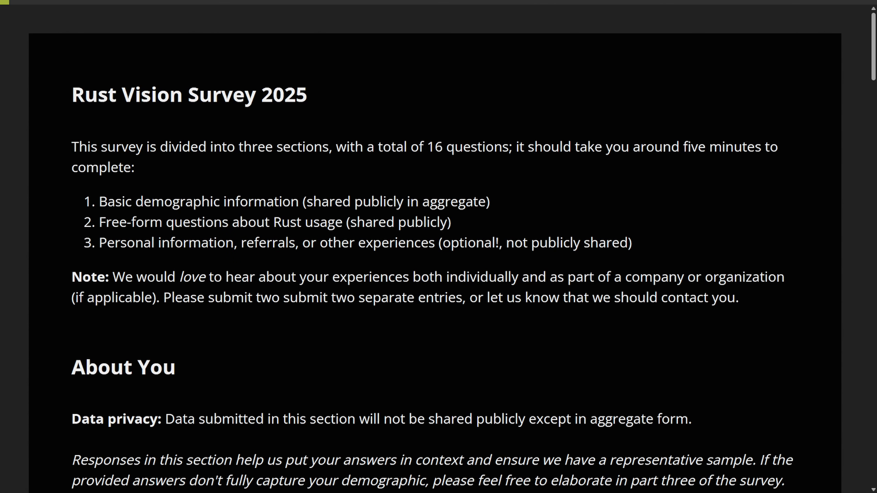
pyautogui.moveTo(526, 203)
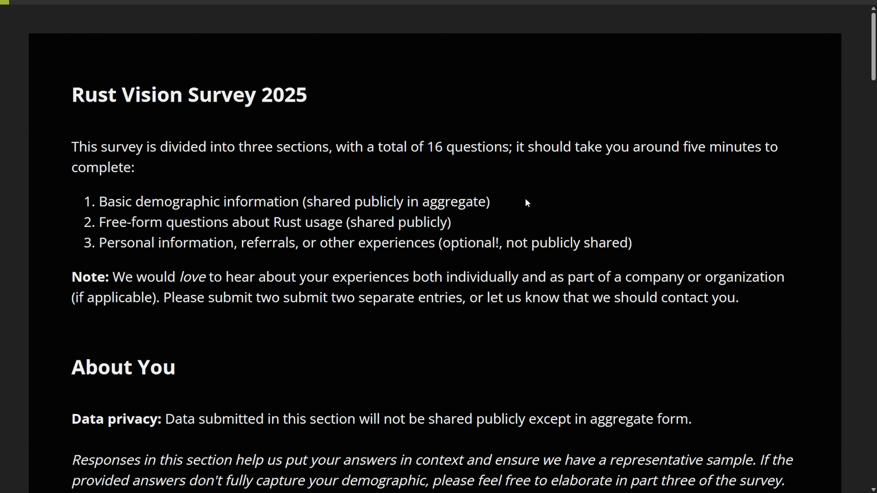
# Scroll the survey past the Rust domains and other-languages questions to 'Where do you live?'
pyautogui.scroll(-3)
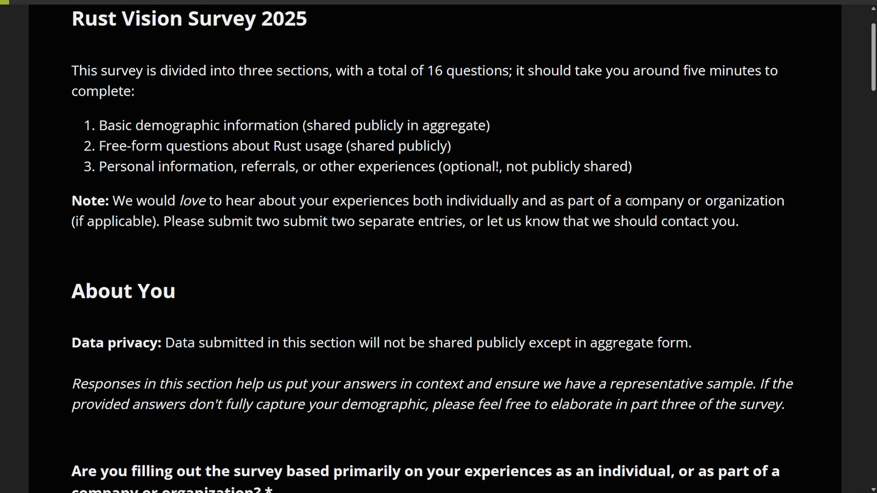
pyautogui.scroll(-3)
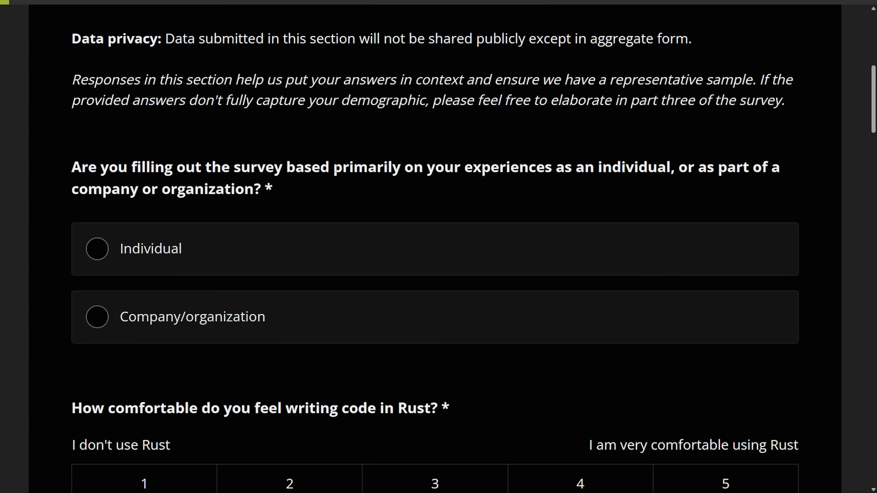
pyautogui.moveTo(585, 181)
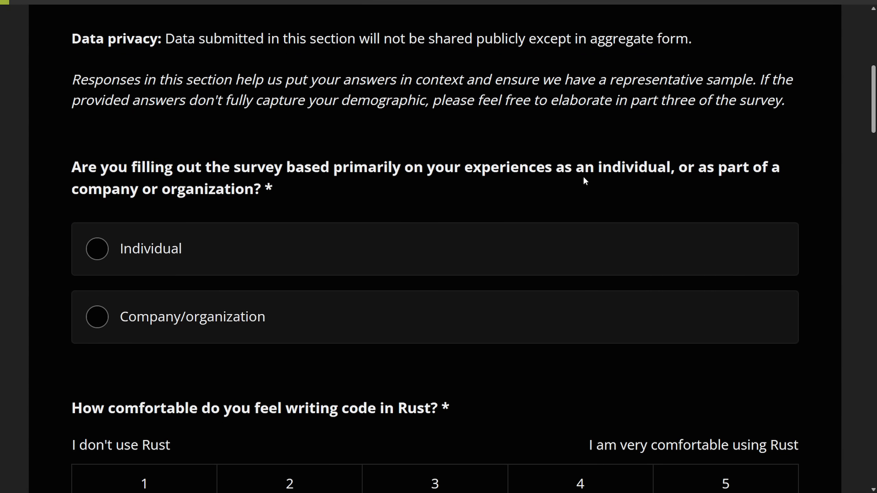
pyautogui.scroll(-3)
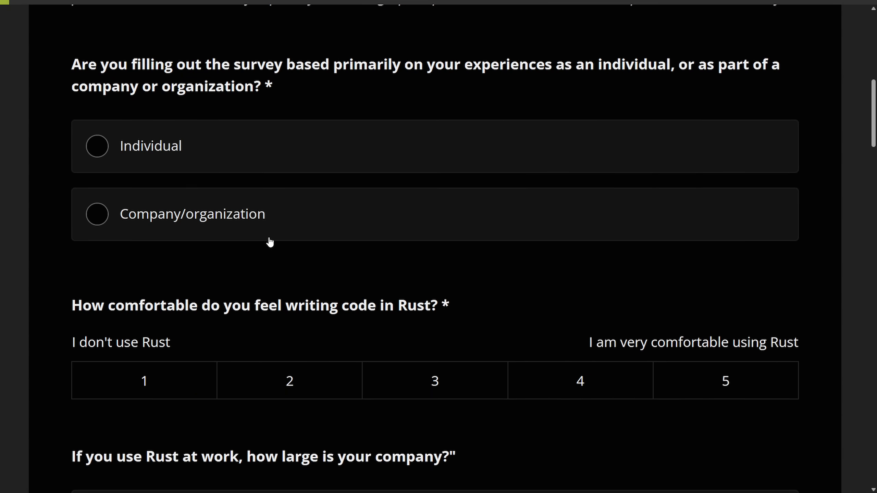
pyautogui.scroll(-3)
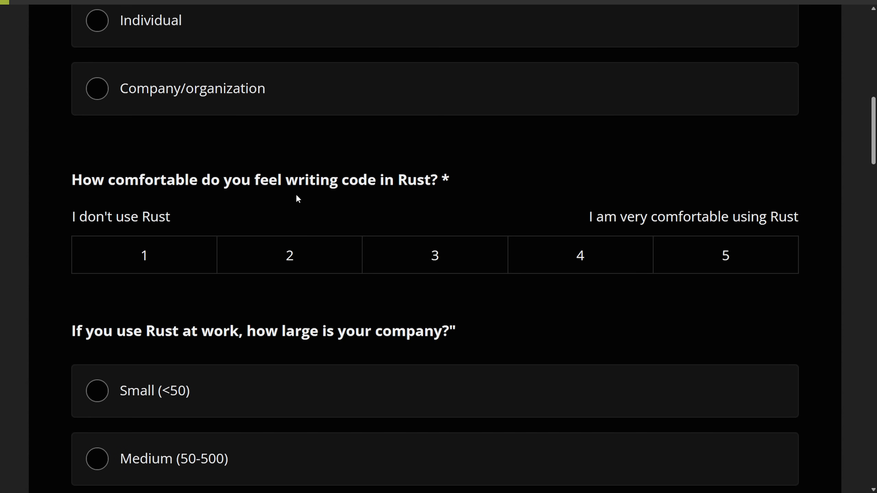
pyautogui.moveTo(760, 288)
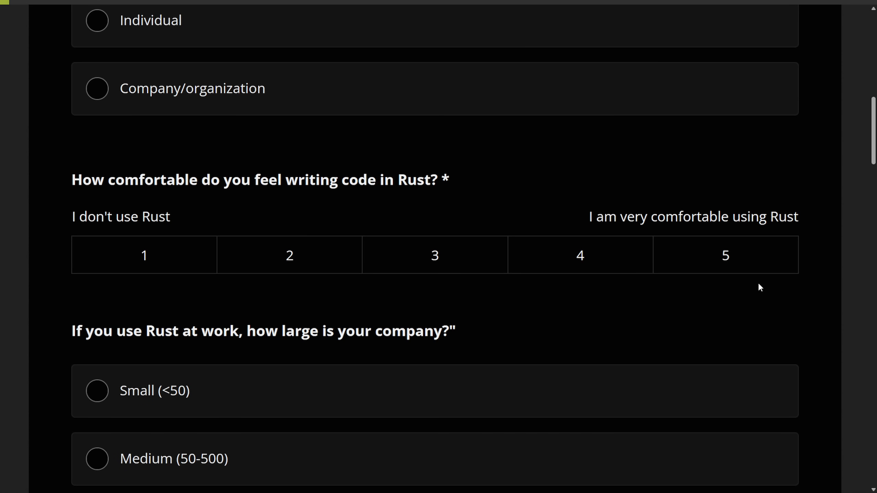
pyautogui.scroll(-3)
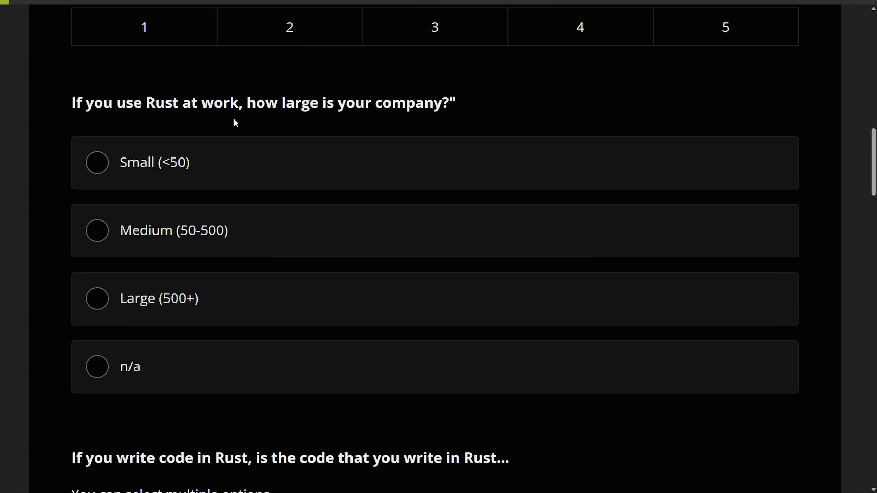
pyautogui.scroll(-3)
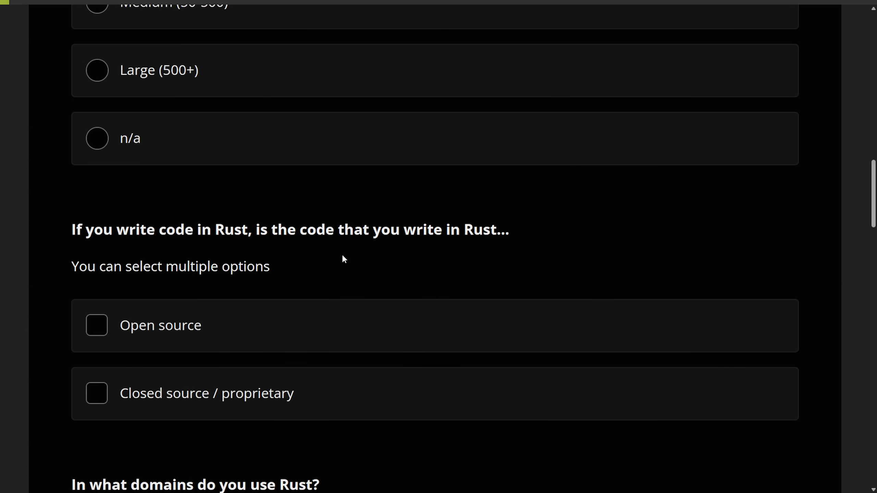
pyautogui.moveTo(360, 256)
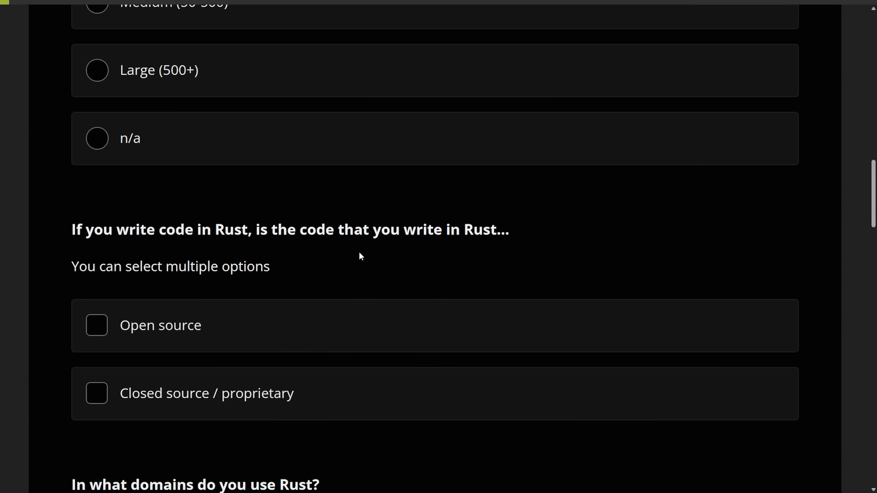
pyautogui.scroll(-3)
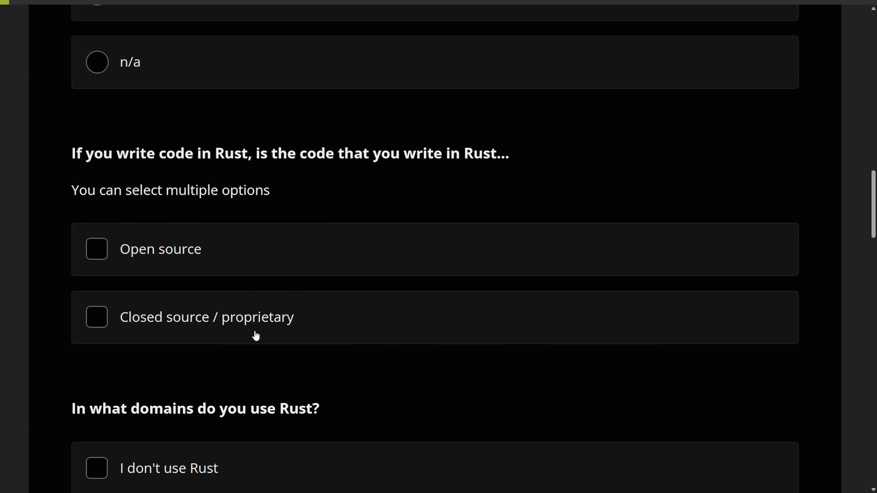
pyautogui.scroll(-3)
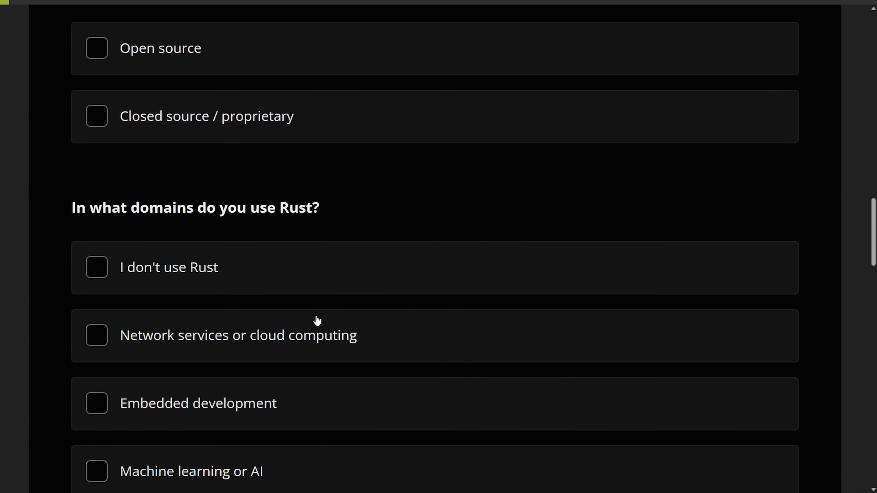
pyautogui.scroll(-3)
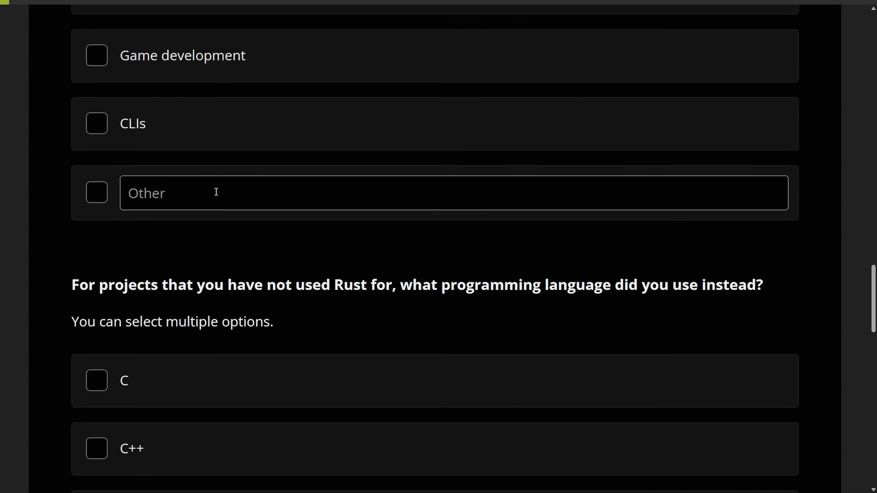
pyautogui.scroll(-3)
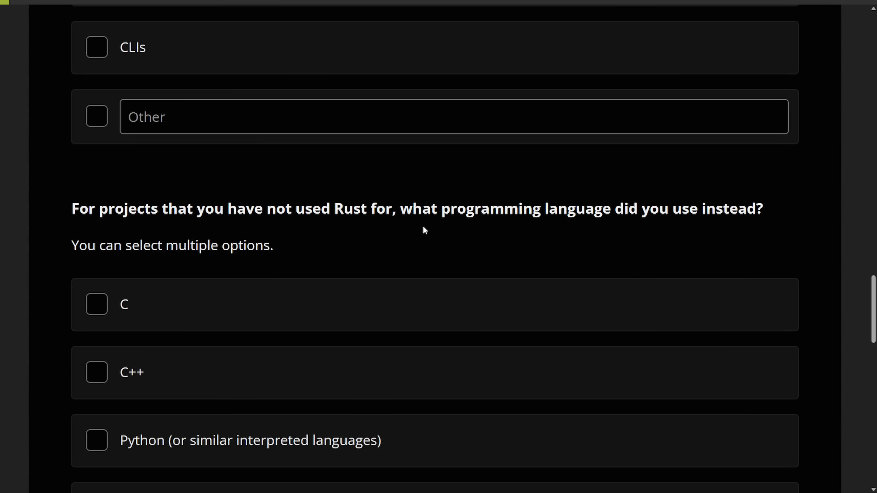
pyautogui.scroll(-3)
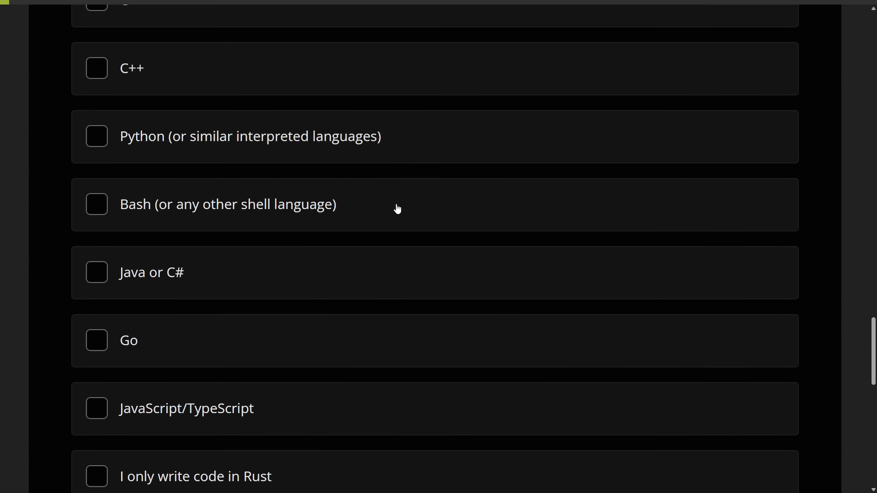
pyautogui.scroll(-3)
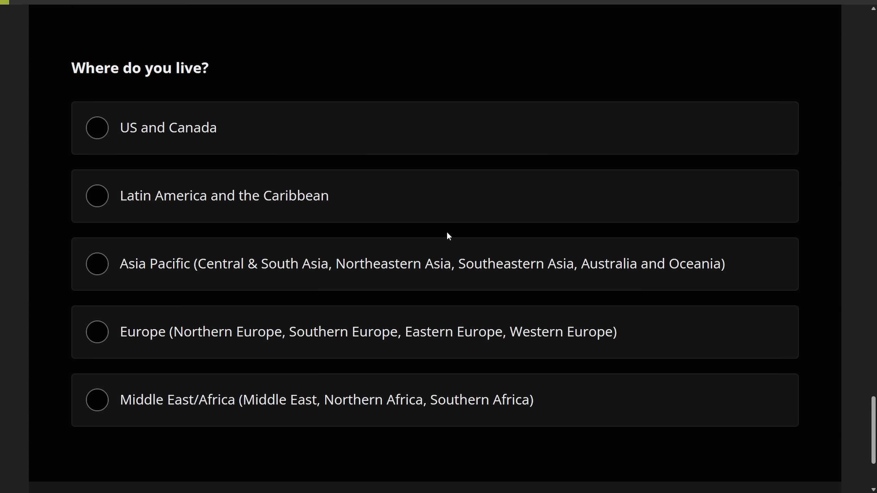
pyautogui.moveTo(849, 55)
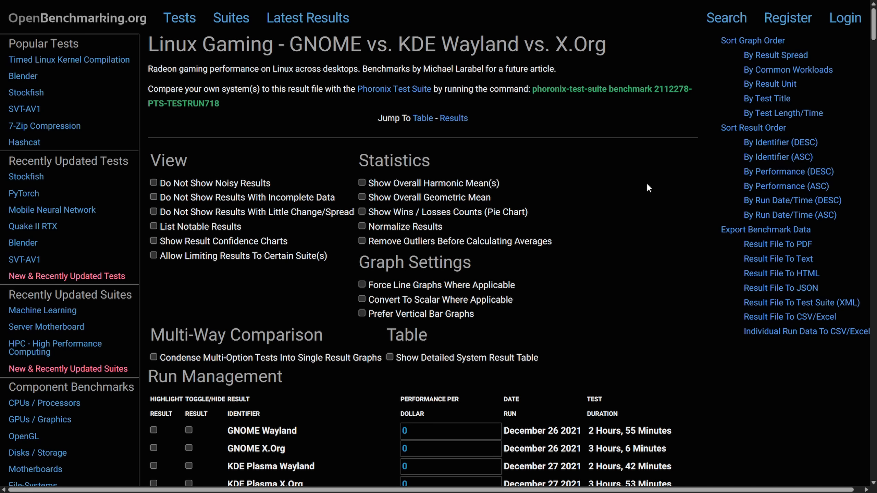
pyautogui.moveTo(640, 199)
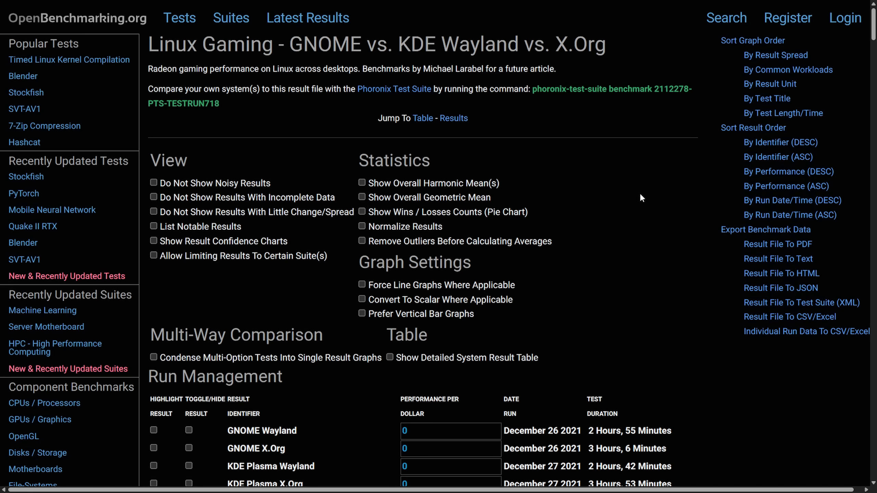
pyautogui.moveTo(543, 157)
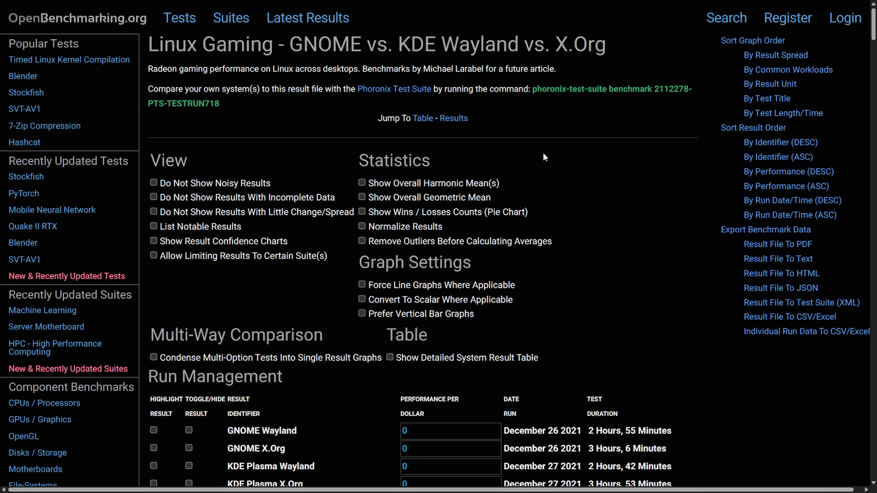
# Switch to the OpenBenchmarking.org GNOME vs. KDE Wayland vs. X.Org result page and reach its Result Overview
pyautogui.doubleClick(448, 68)
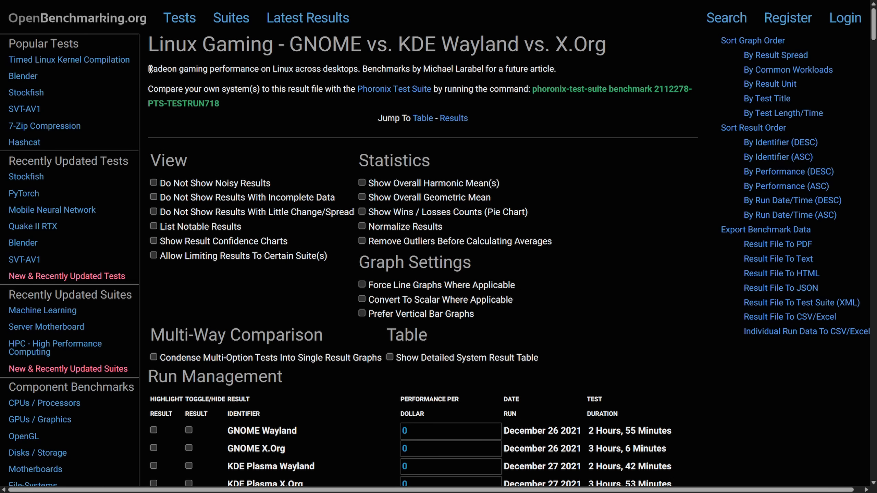
pyautogui.scroll(-3)
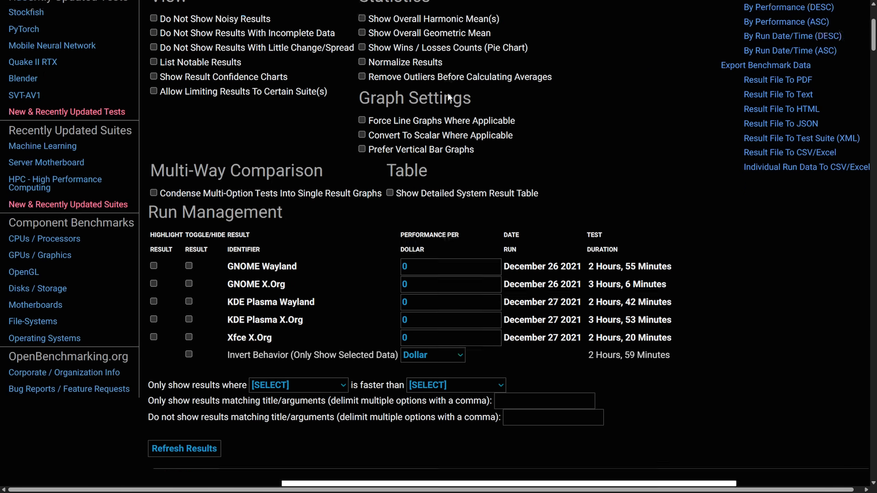
pyautogui.click(184, 449)
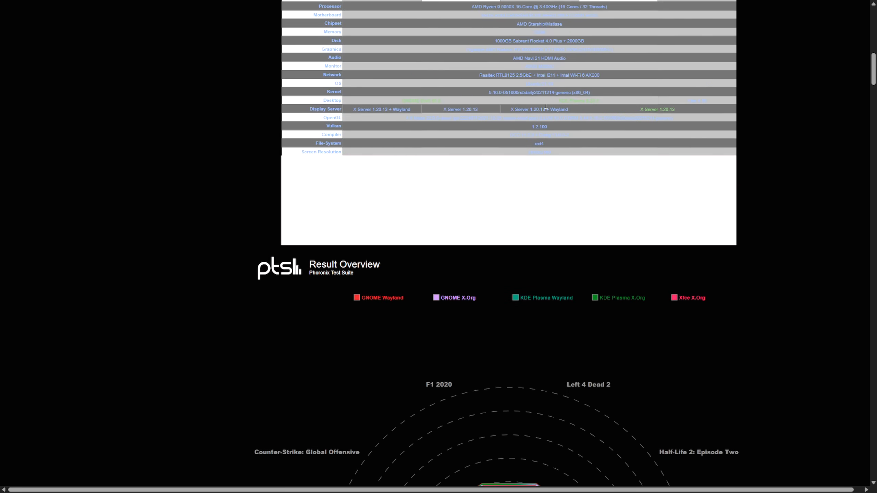
pyautogui.scroll(-3)
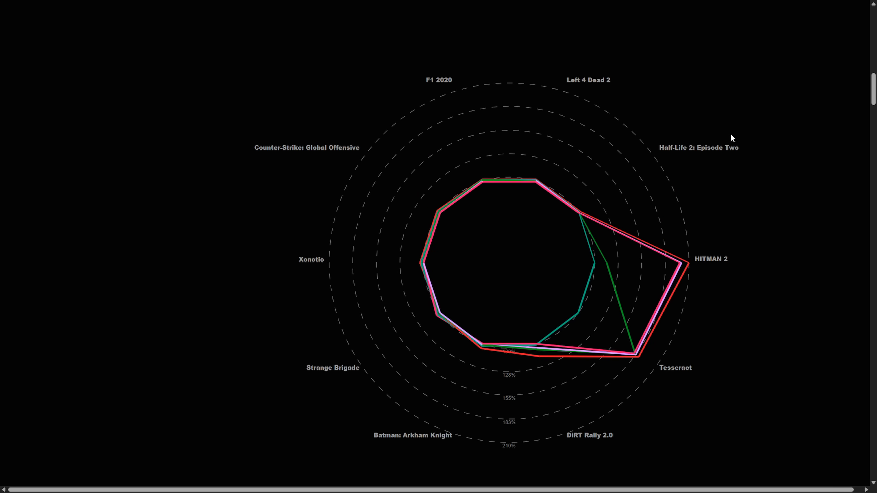
pyautogui.scroll(3)
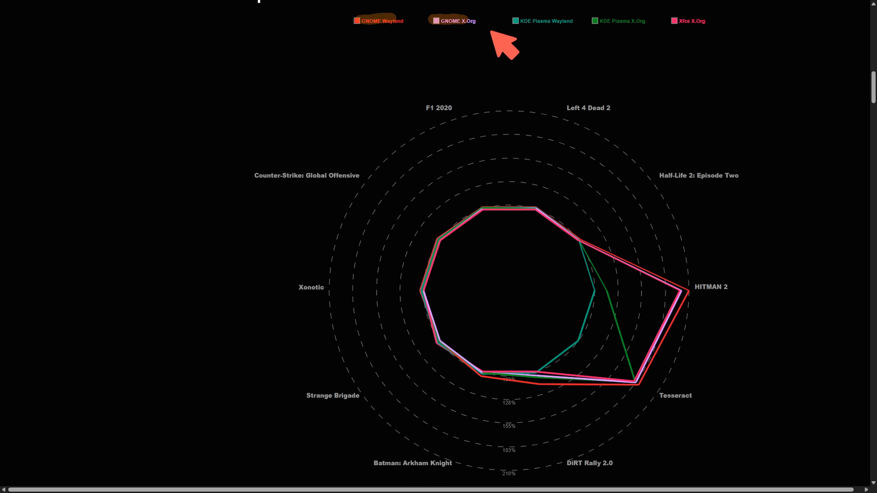
pyautogui.moveTo(644, 50)
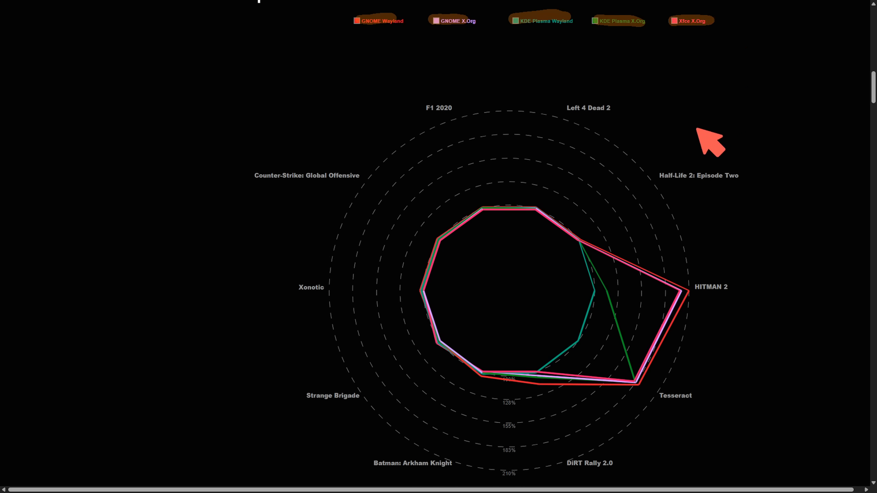
pyautogui.moveTo(442, 134)
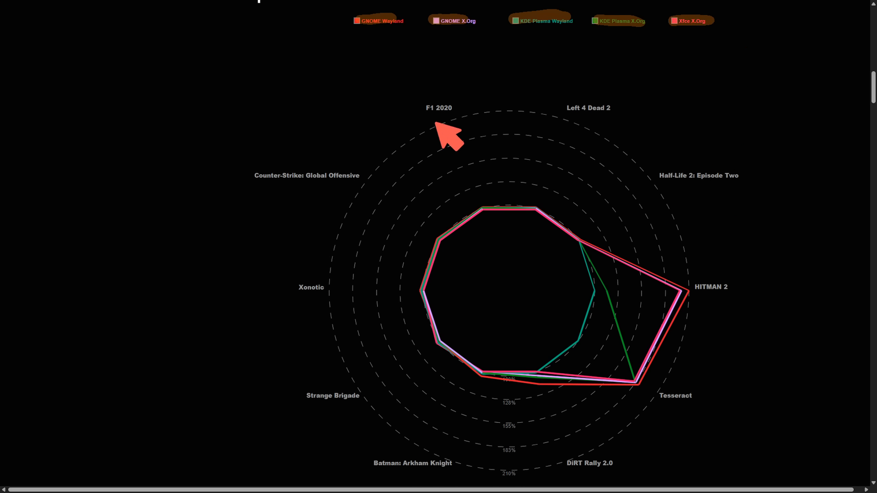
pyautogui.moveTo(436, 118)
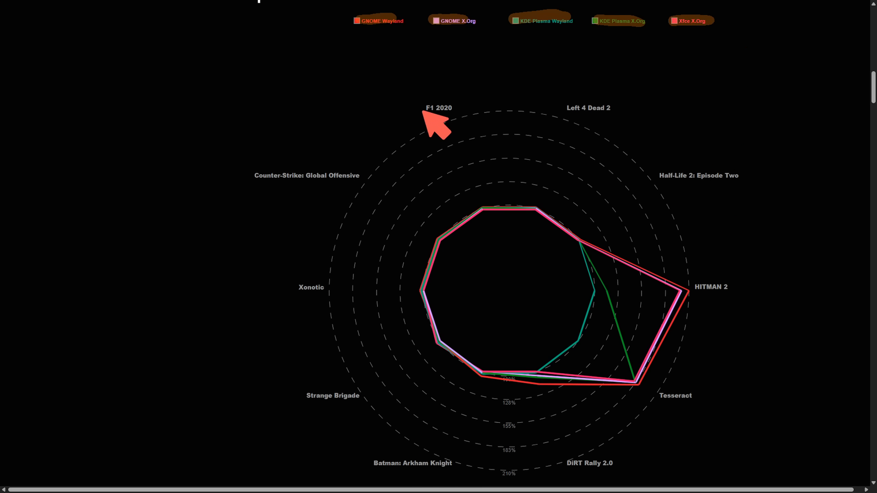
pyautogui.moveTo(716, 403)
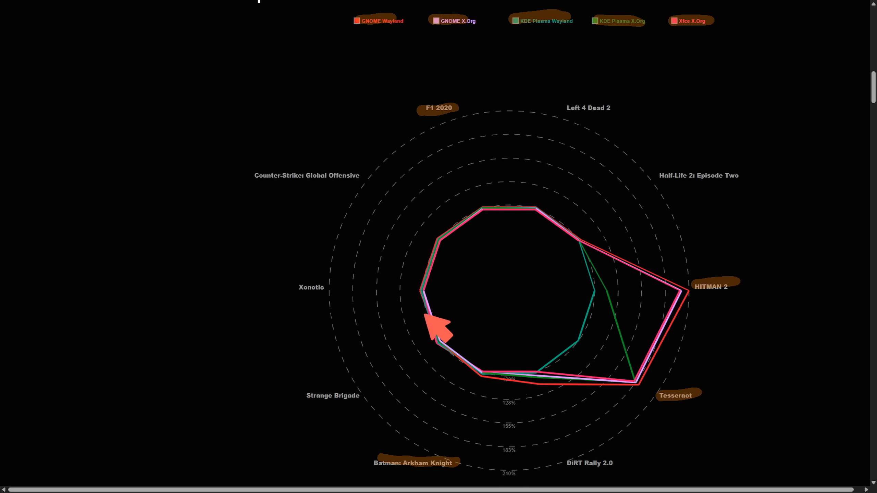
pyautogui.moveTo(744, 137)
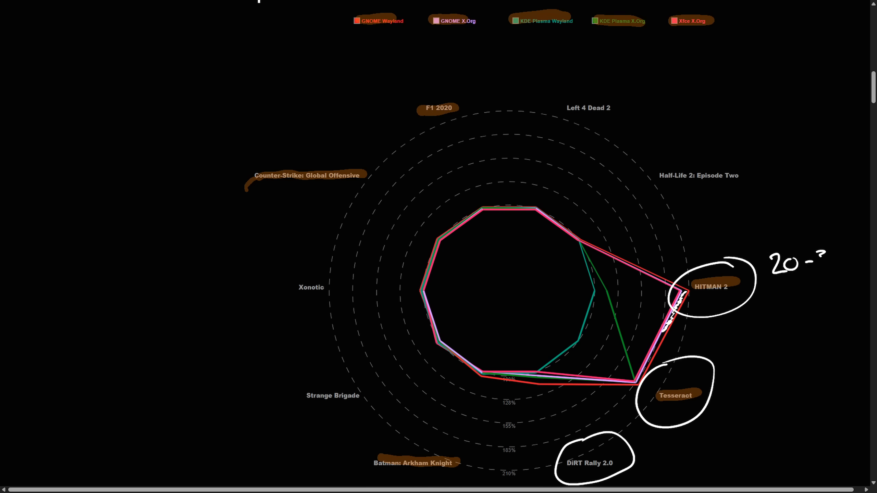
pyautogui.write('30%')
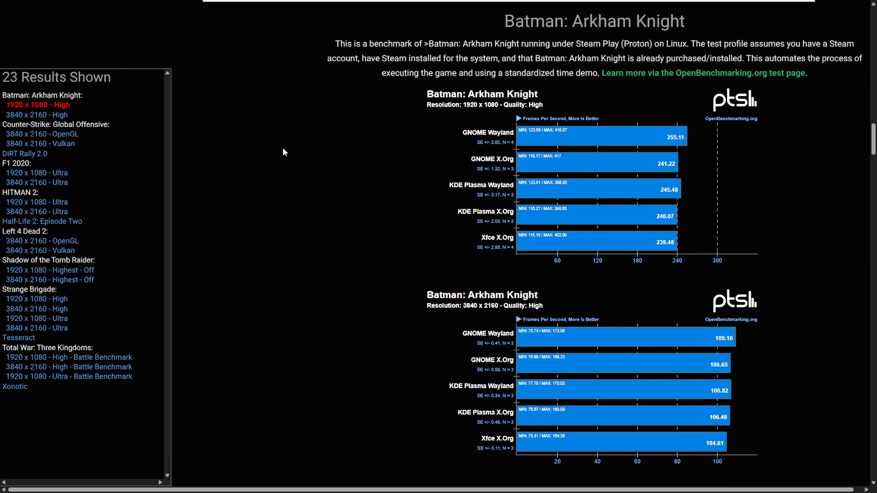
pyautogui.moveTo(26, 347)
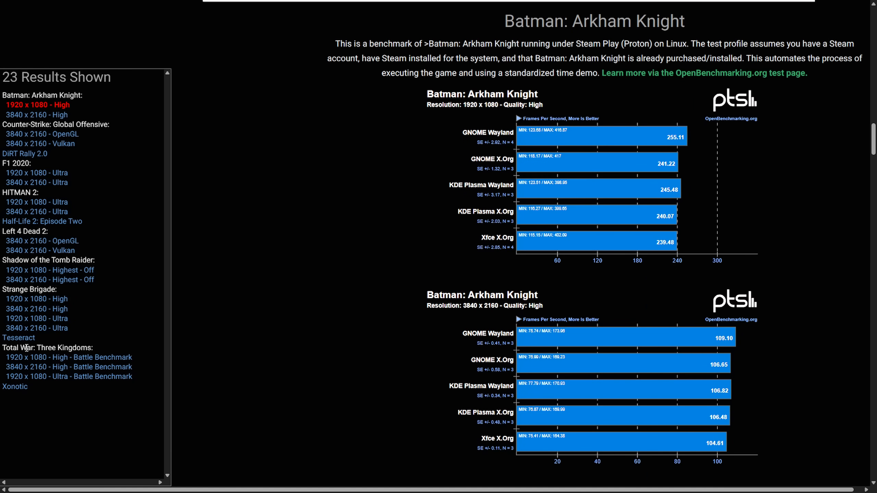
pyautogui.moveTo(486, 134)
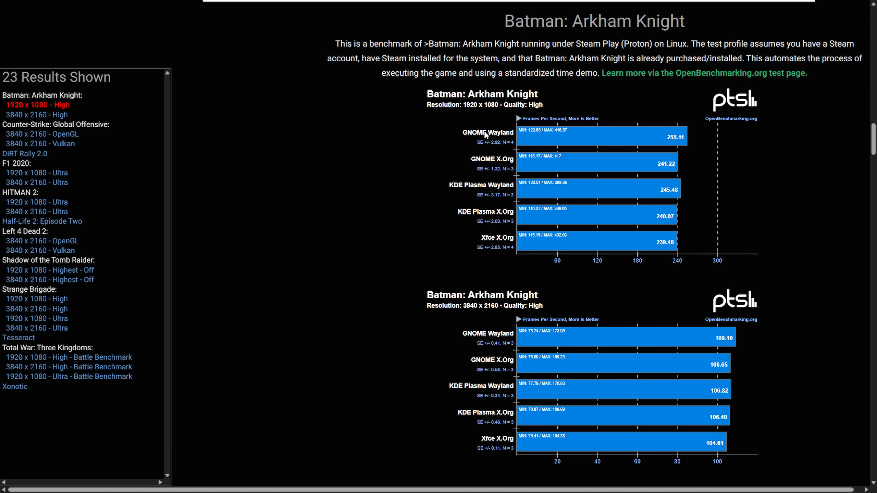
pyautogui.moveTo(422, 187)
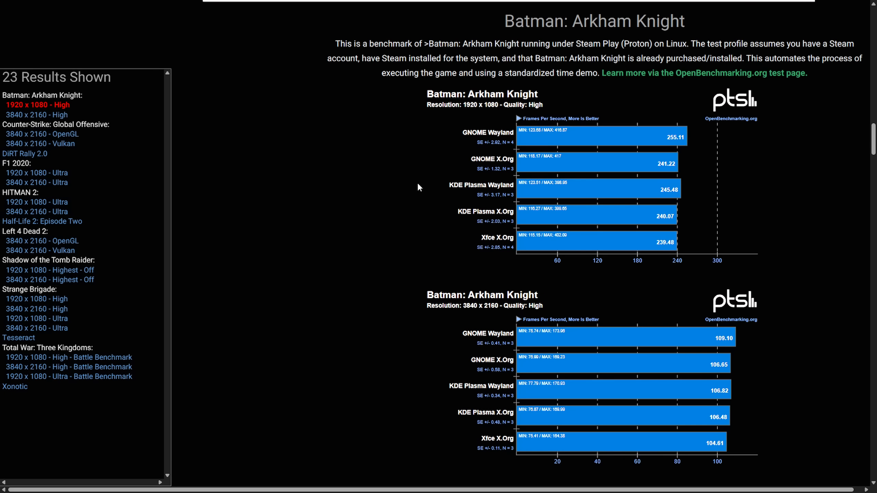
pyautogui.moveTo(409, 190)
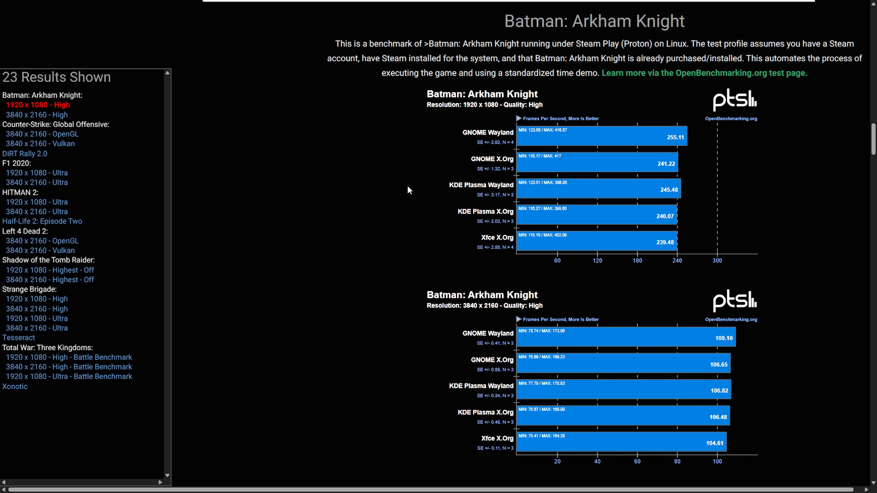
pyautogui.moveTo(680, 159)
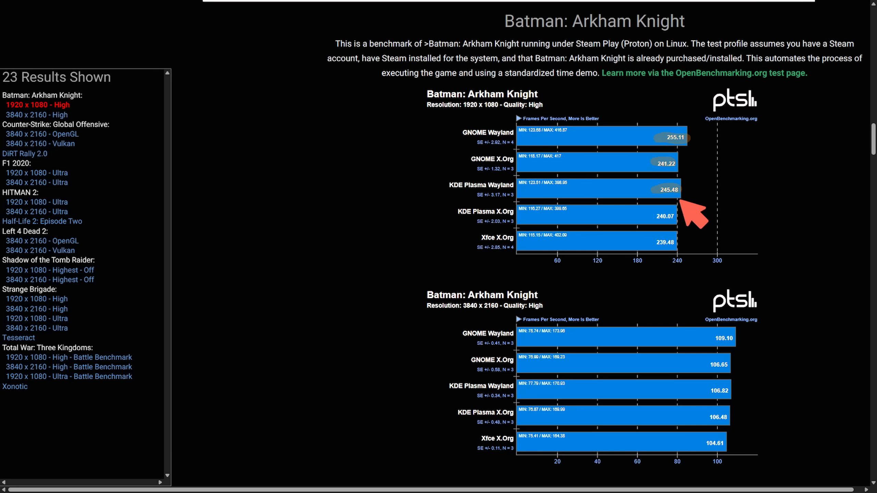
pyautogui.moveTo(814, 268)
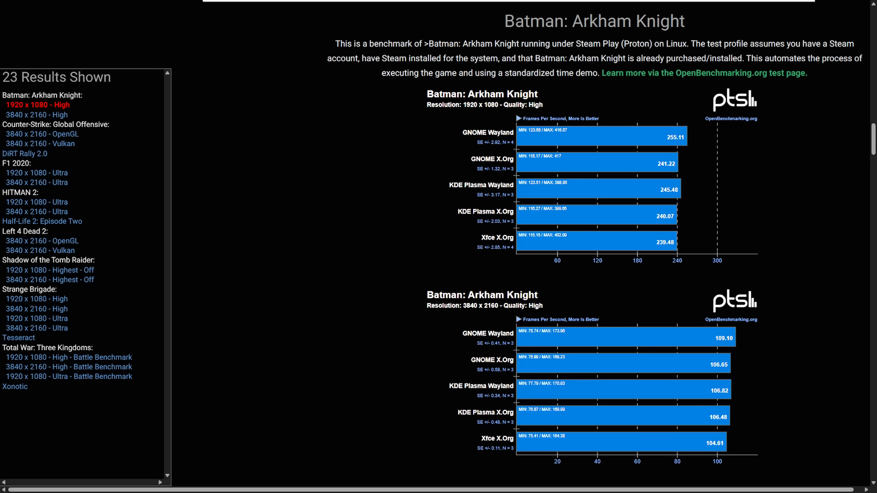
# Scroll the result charts past Half-Life 2, Left 4 Dead 2 and Strange Brigade to Total War: Three Kingdoms
pyautogui.scroll(-3)
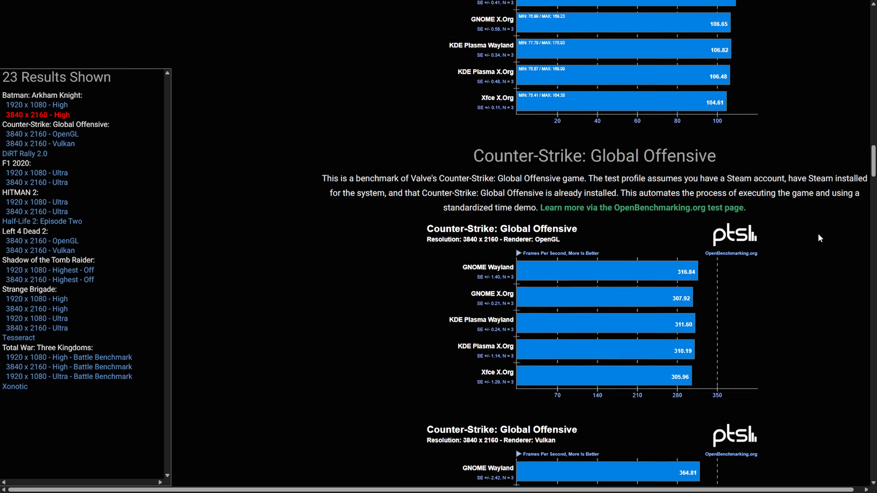
pyautogui.scroll(-3)
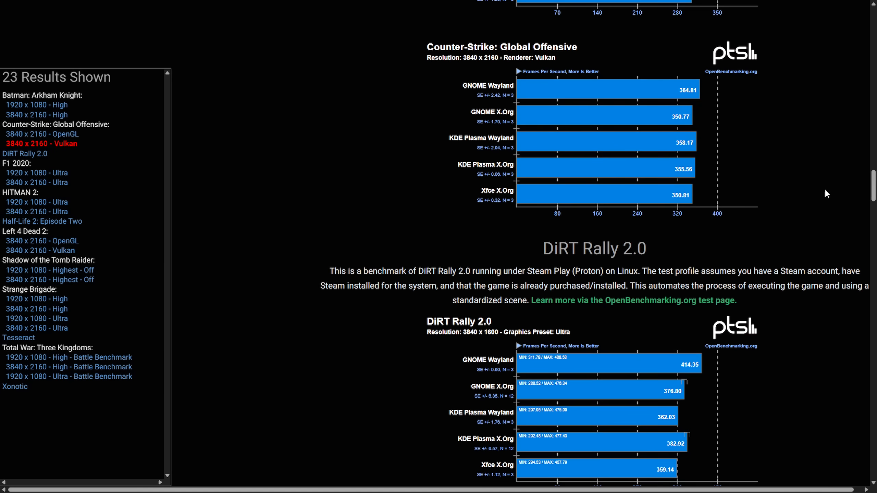
pyautogui.scroll(-3)
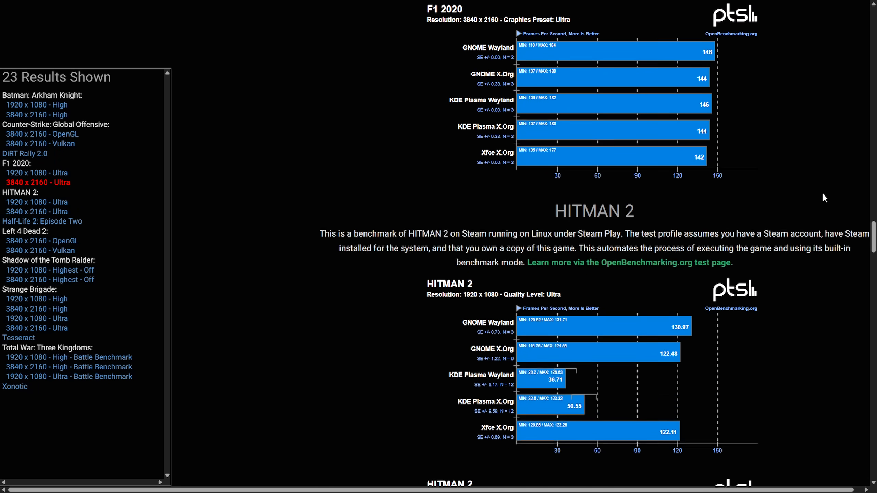
pyautogui.scroll(-3)
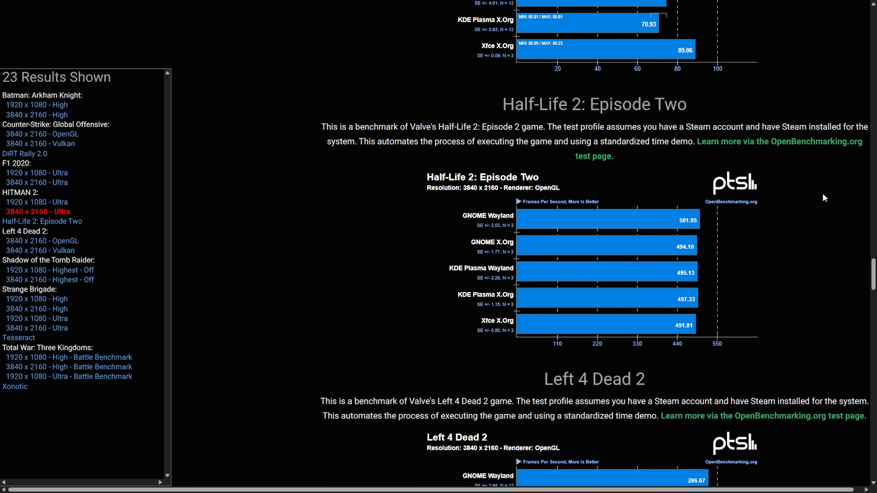
pyautogui.click(49, 270)
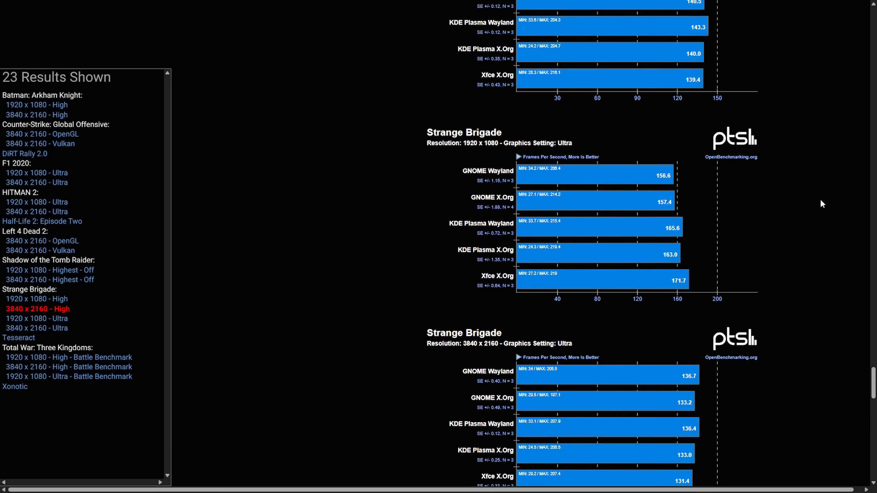
pyautogui.scroll(-3)
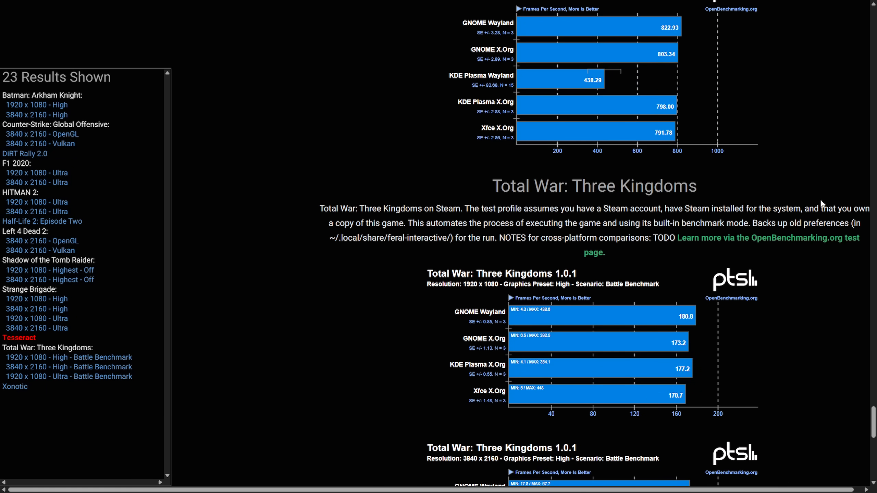